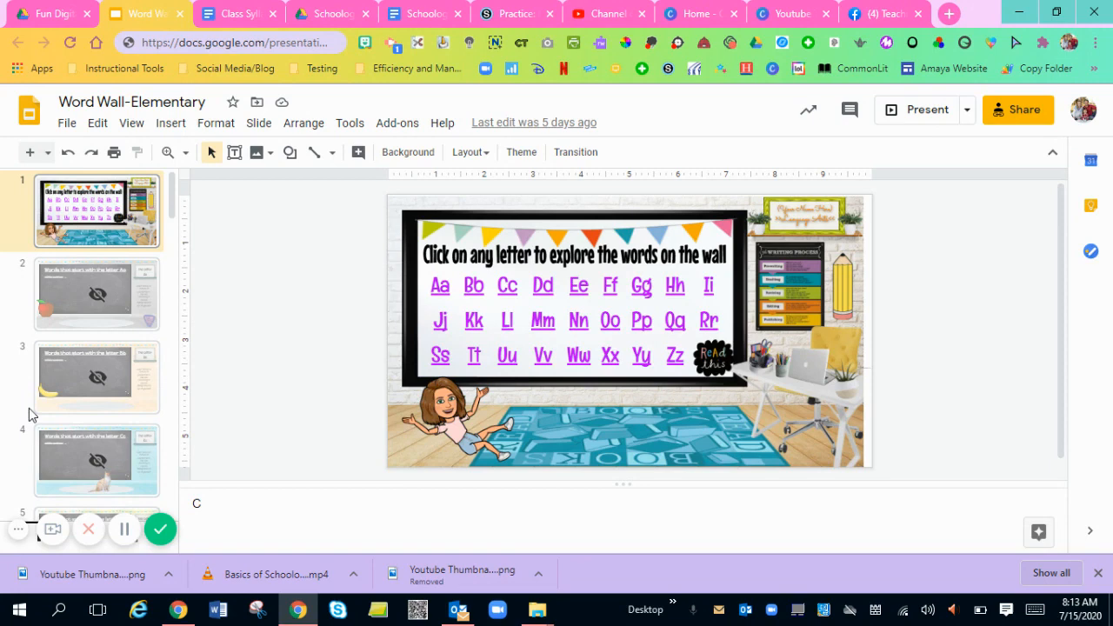
mouse_move(87, 243)
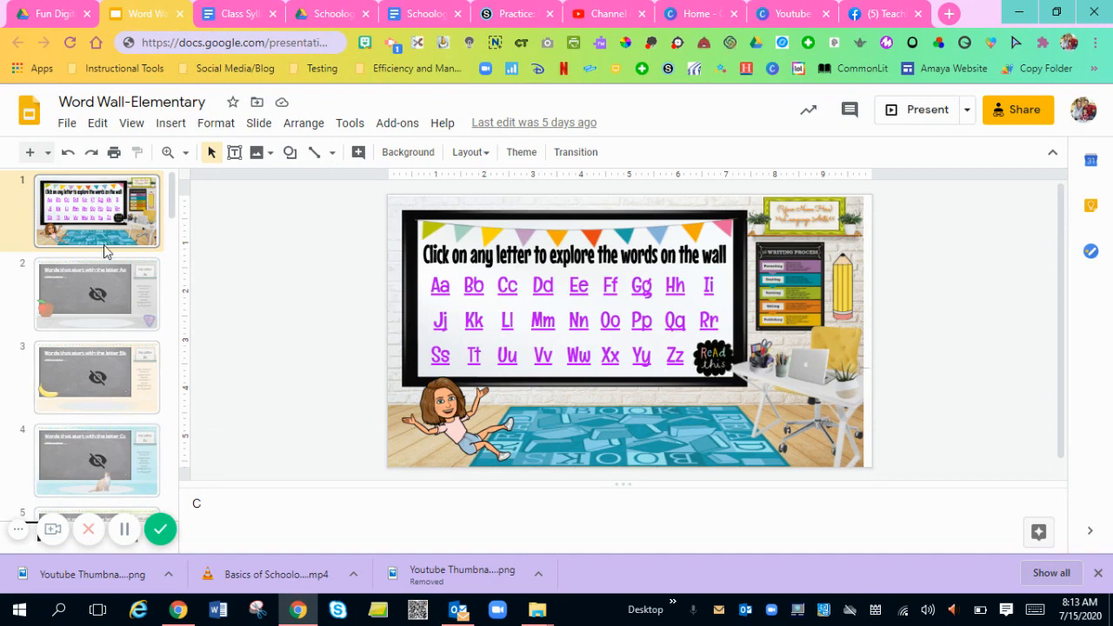
mouse_move(128, 301)
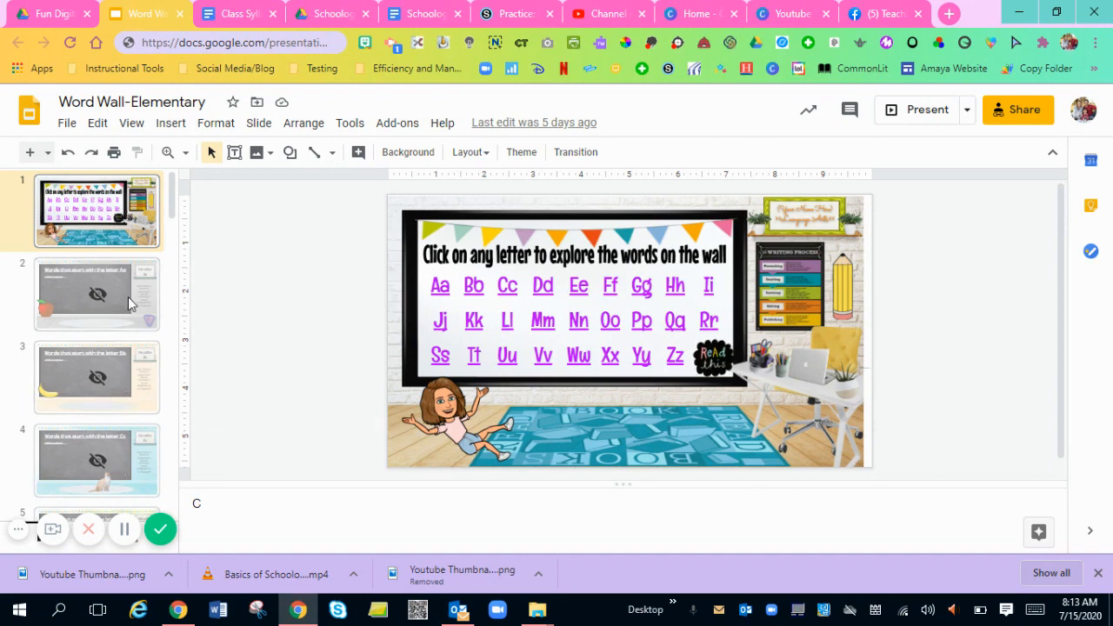
Preview the Aa and title slides, then publish Word Wall-Elementary to the web.
click(96, 294)
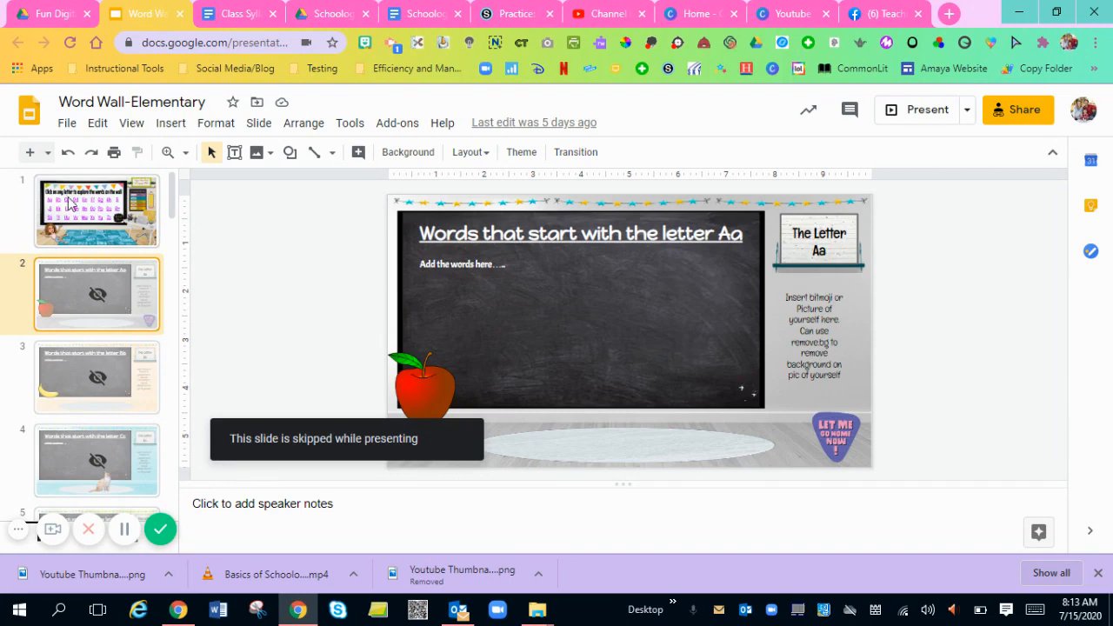
click(96, 210)
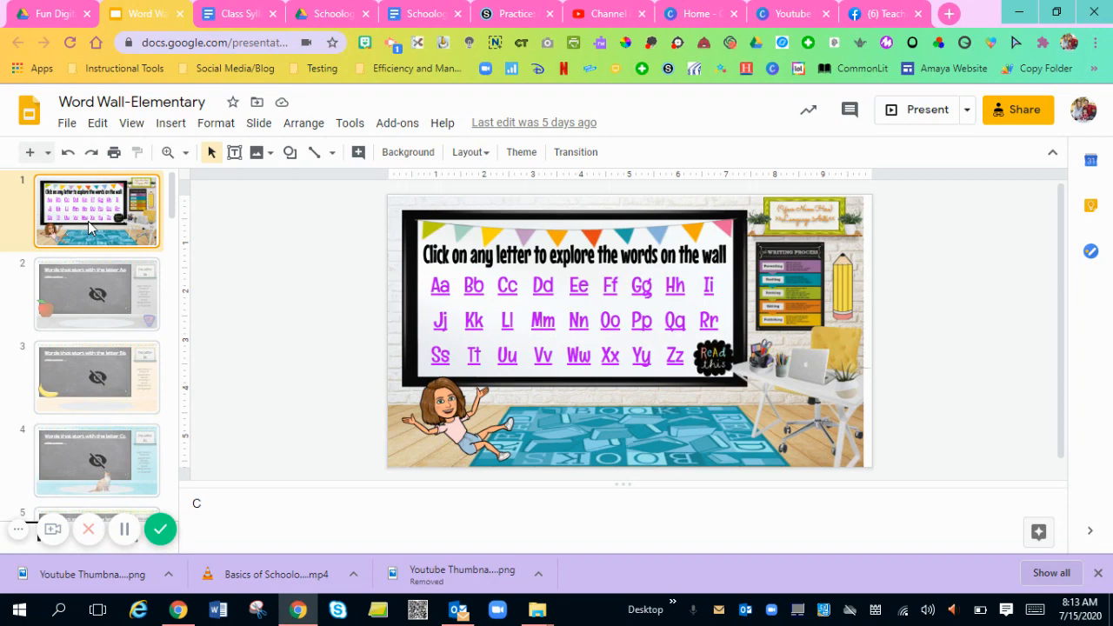
mouse_move(1035, 363)
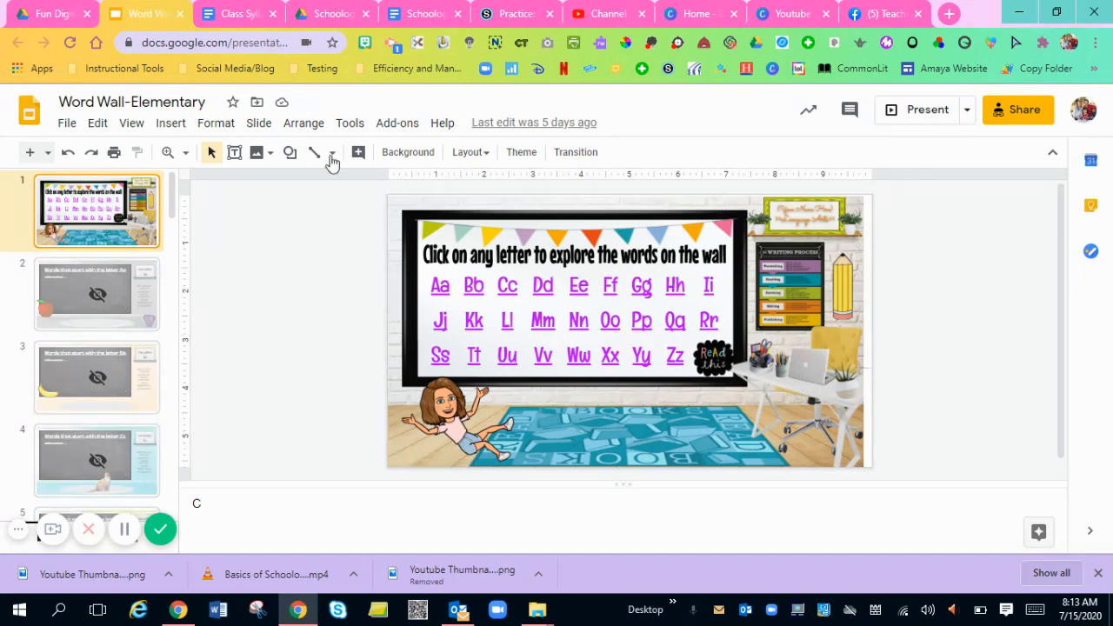
mouse_move(321, 273)
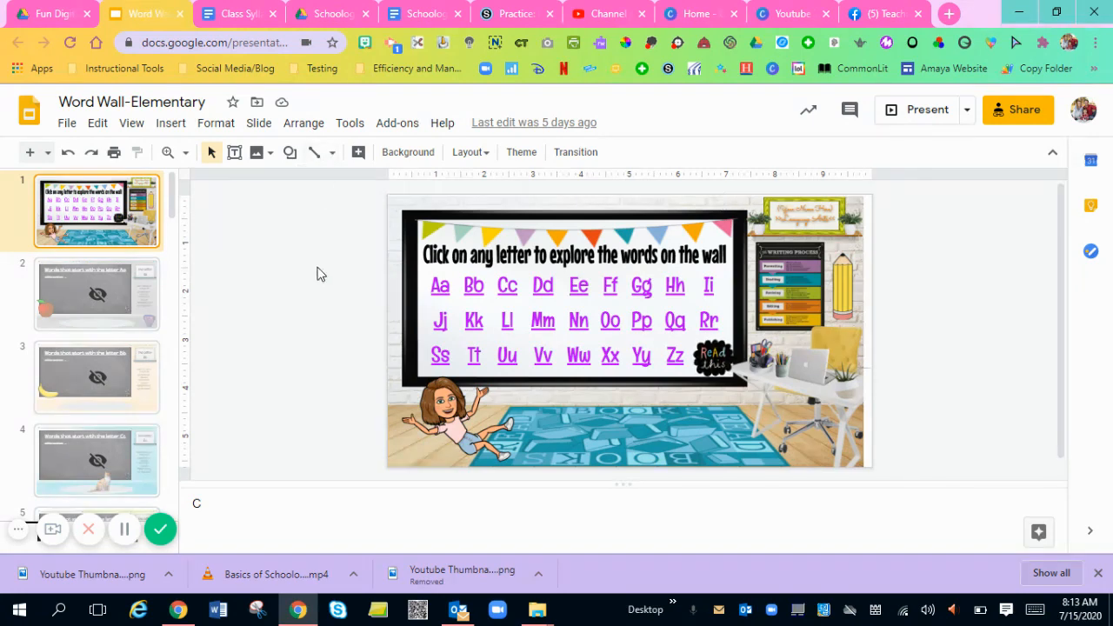
mouse_move(237, 258)
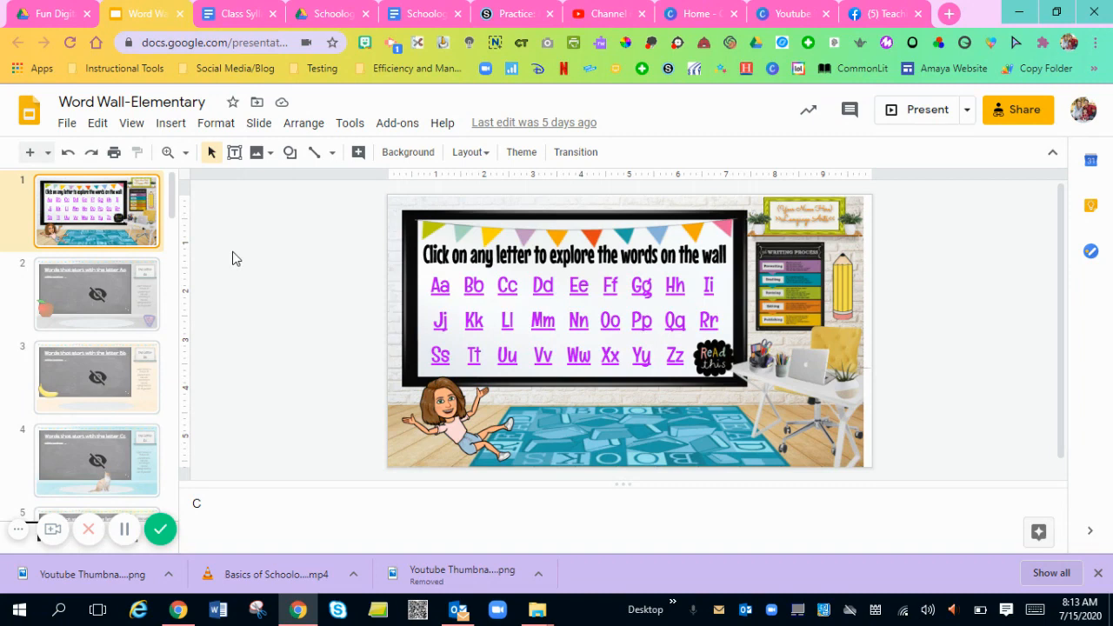
mouse_move(114, 152)
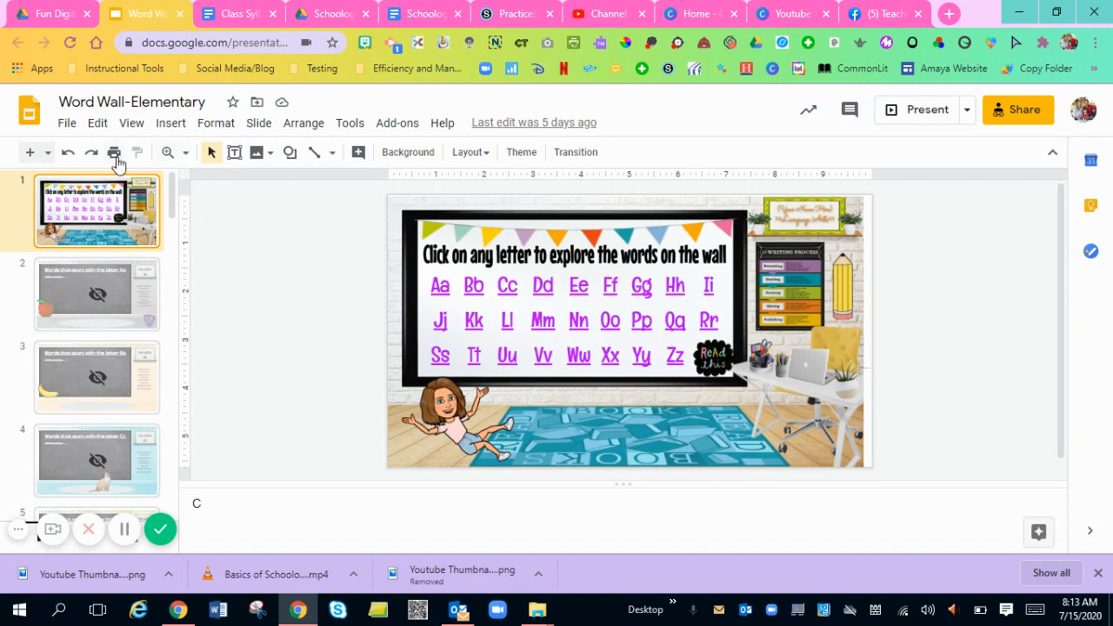
click(67, 122)
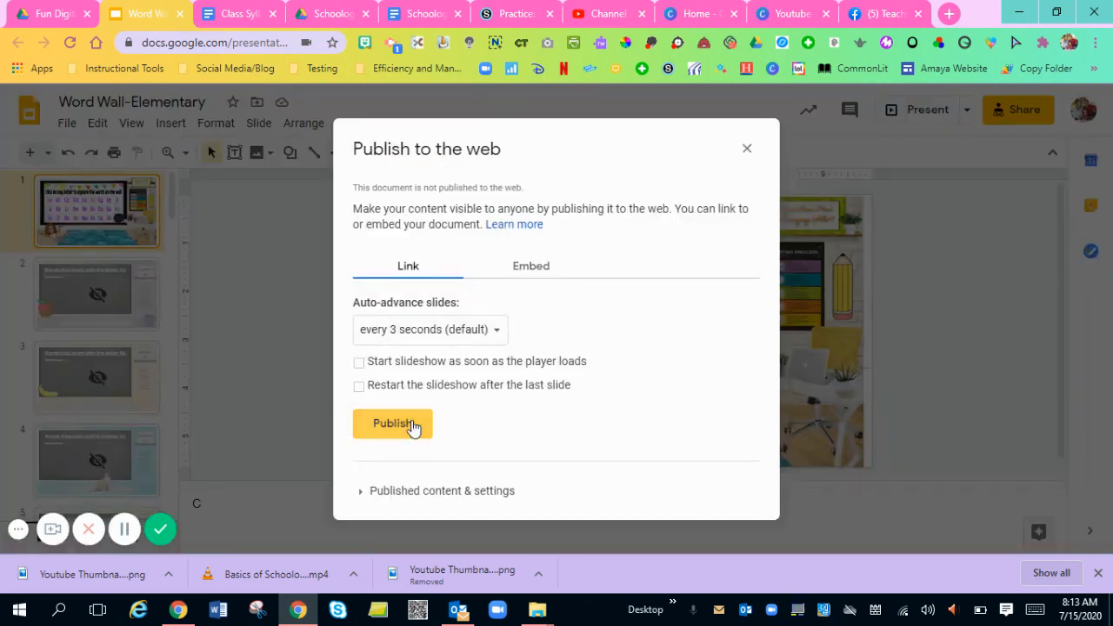
click(392, 424)
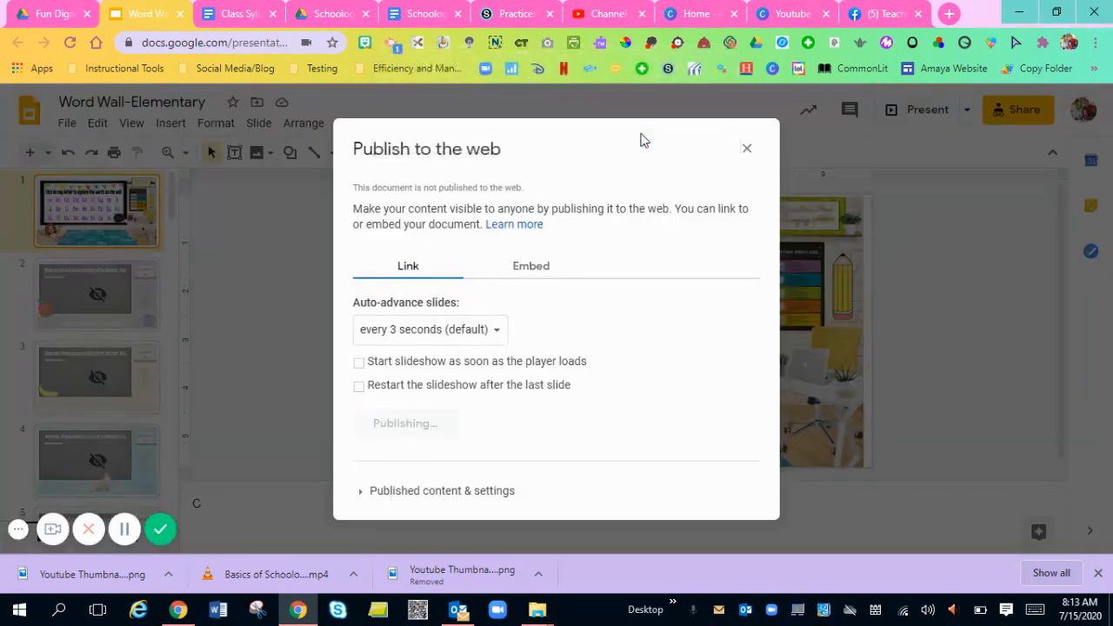
click(404, 423)
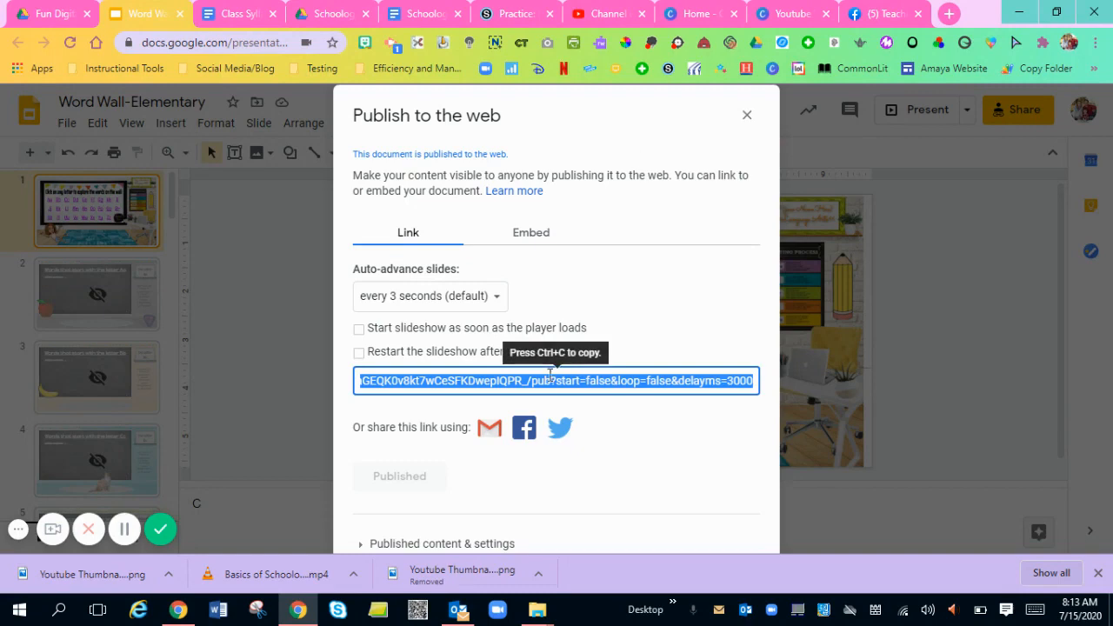
mouse_move(540, 8)
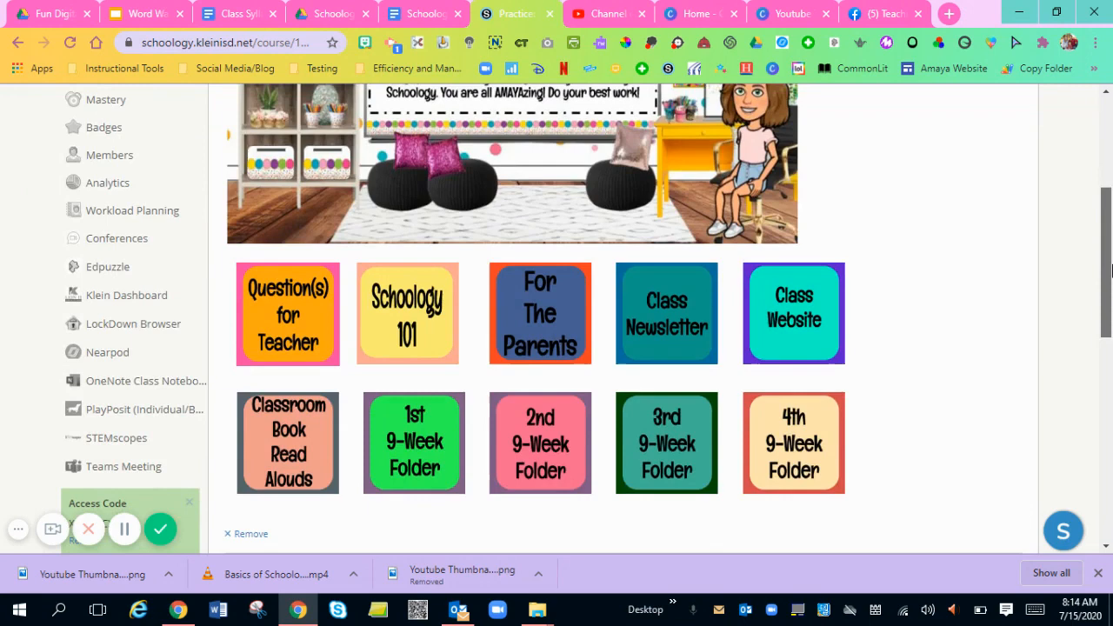
Add a 'Word Wall' link to the published slides, set to display inside Schoology.
click(298, 195)
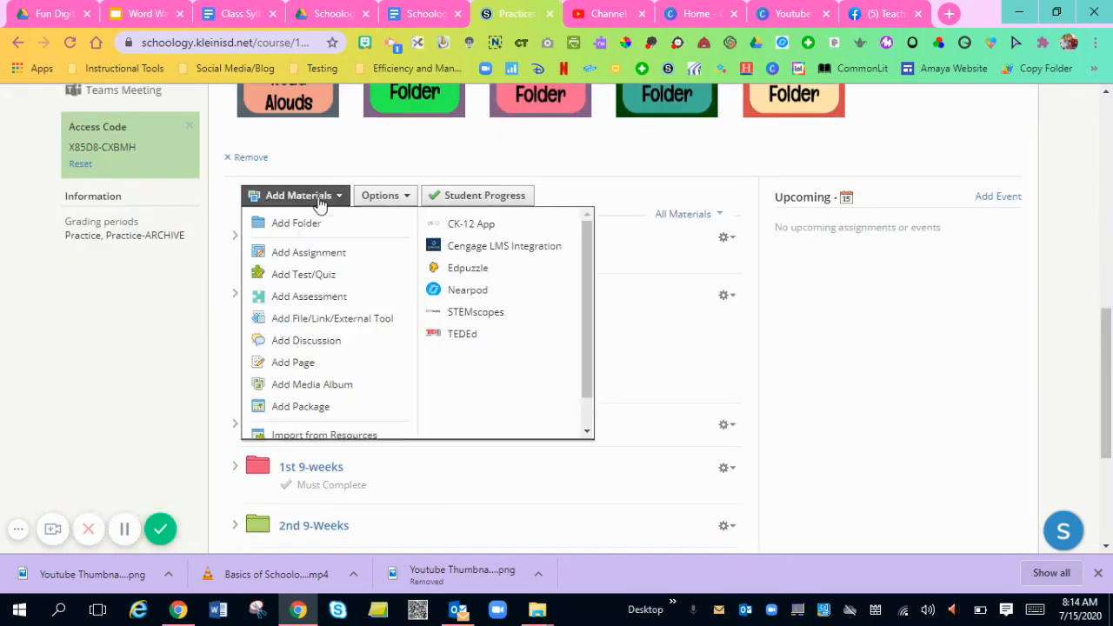
mouse_move(331, 317)
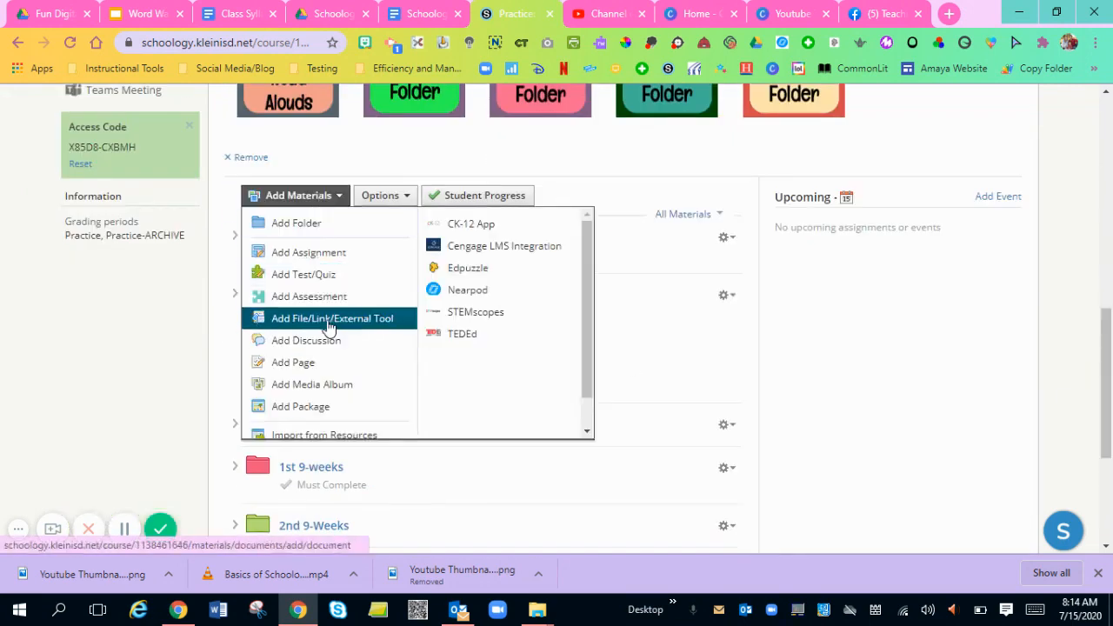
click(331, 318)
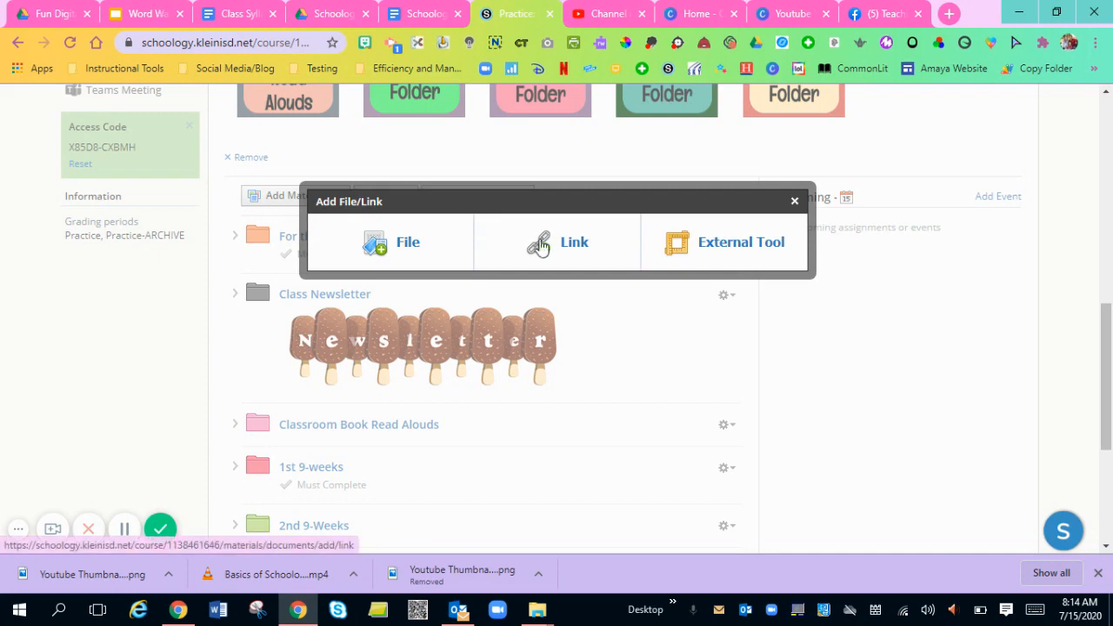
click(574, 241)
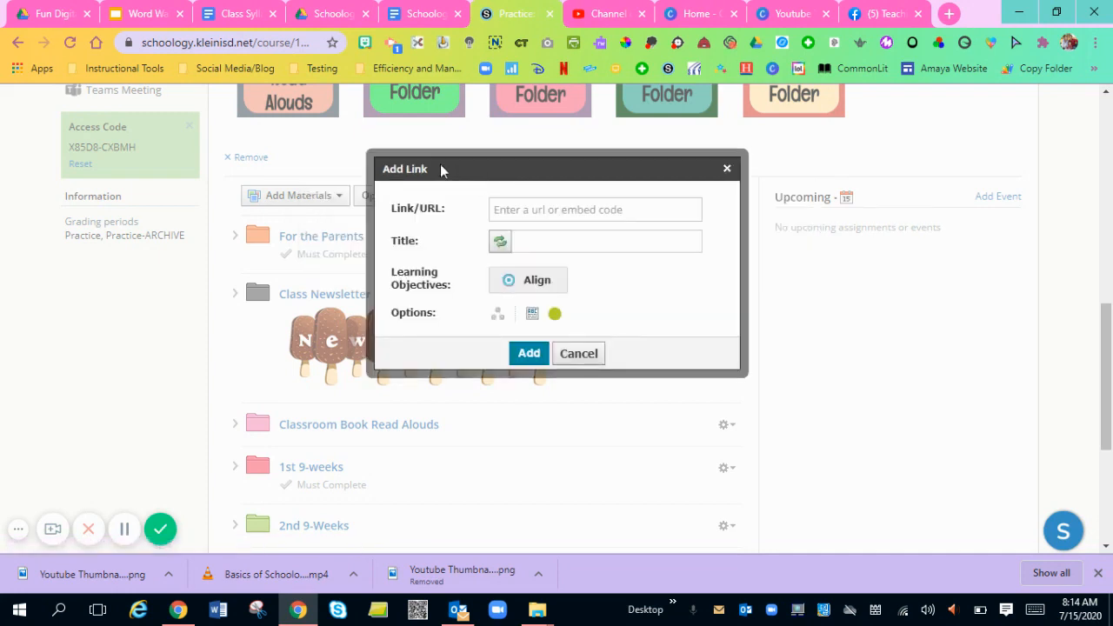
click(595, 209)
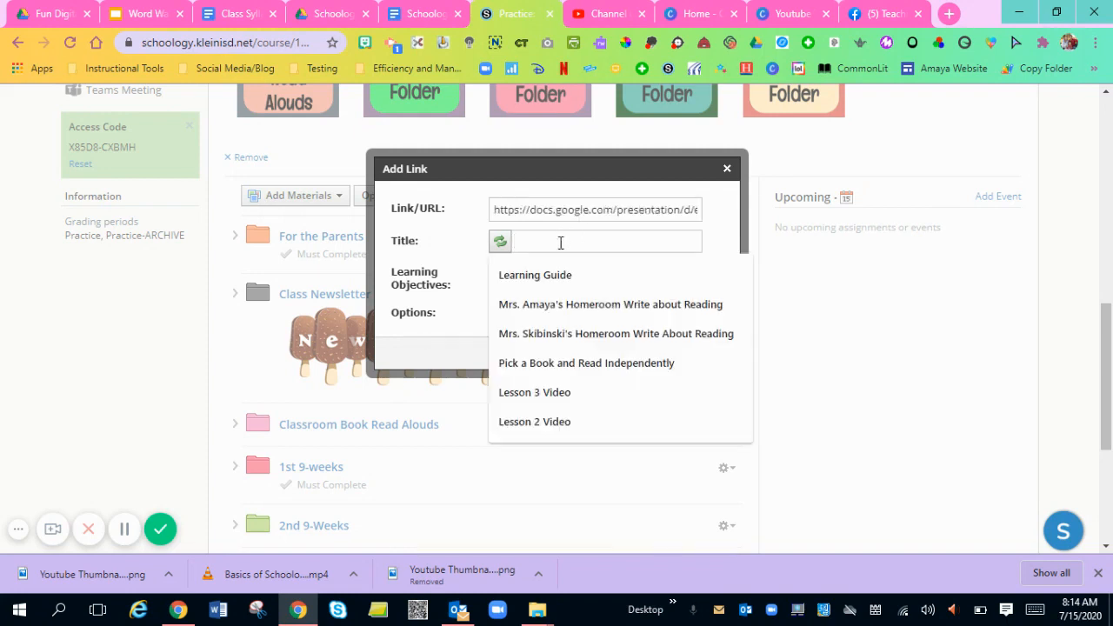
text(Word Wall)
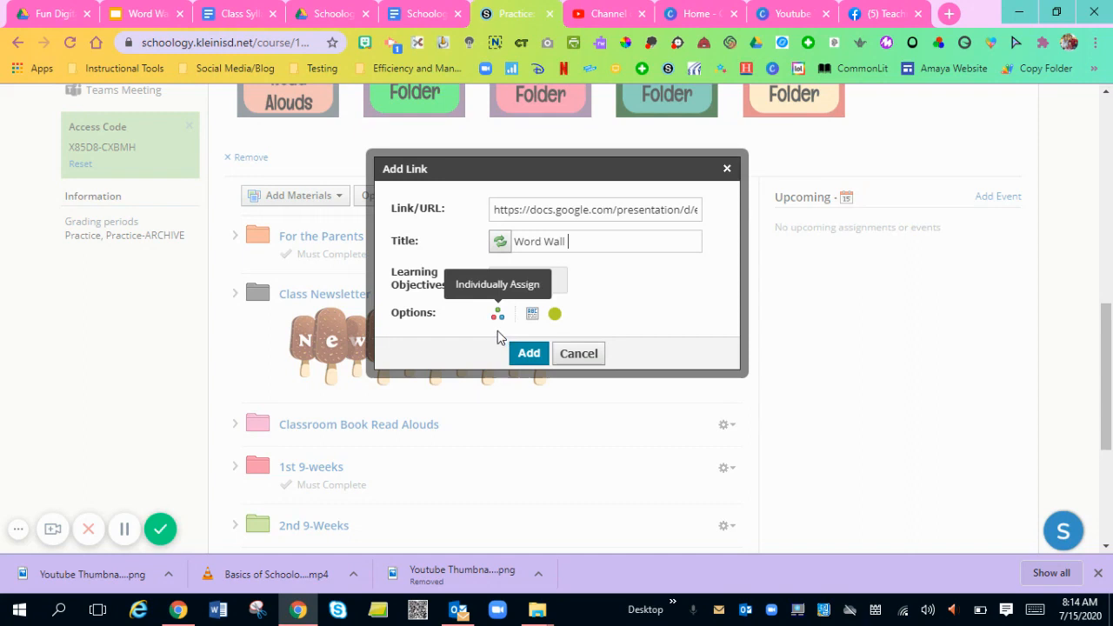
mouse_move(533, 313)
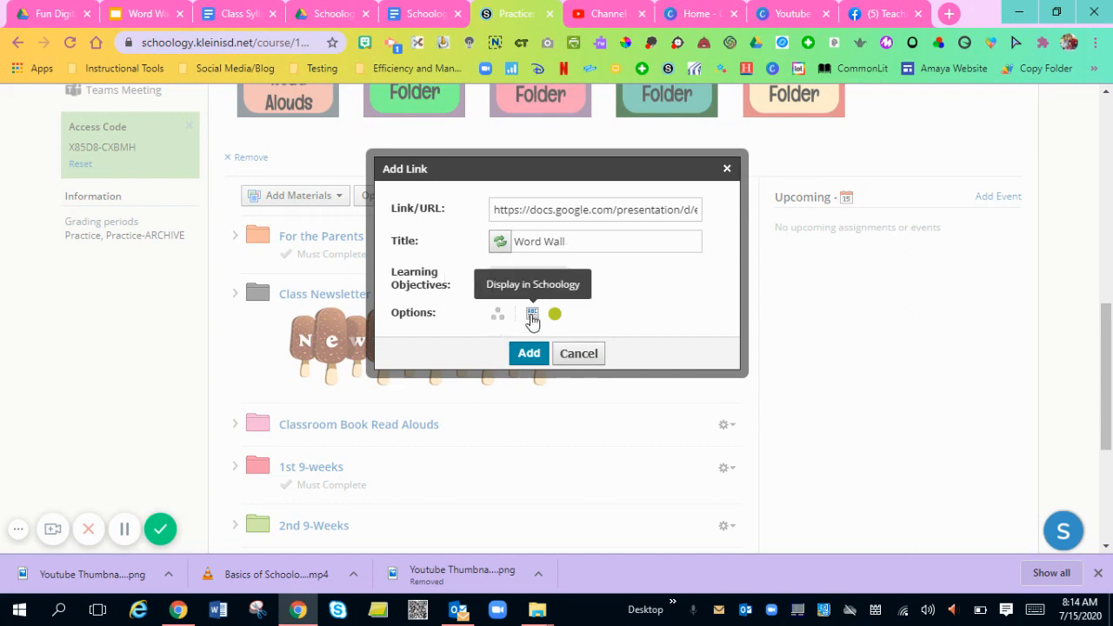
click(594, 241)
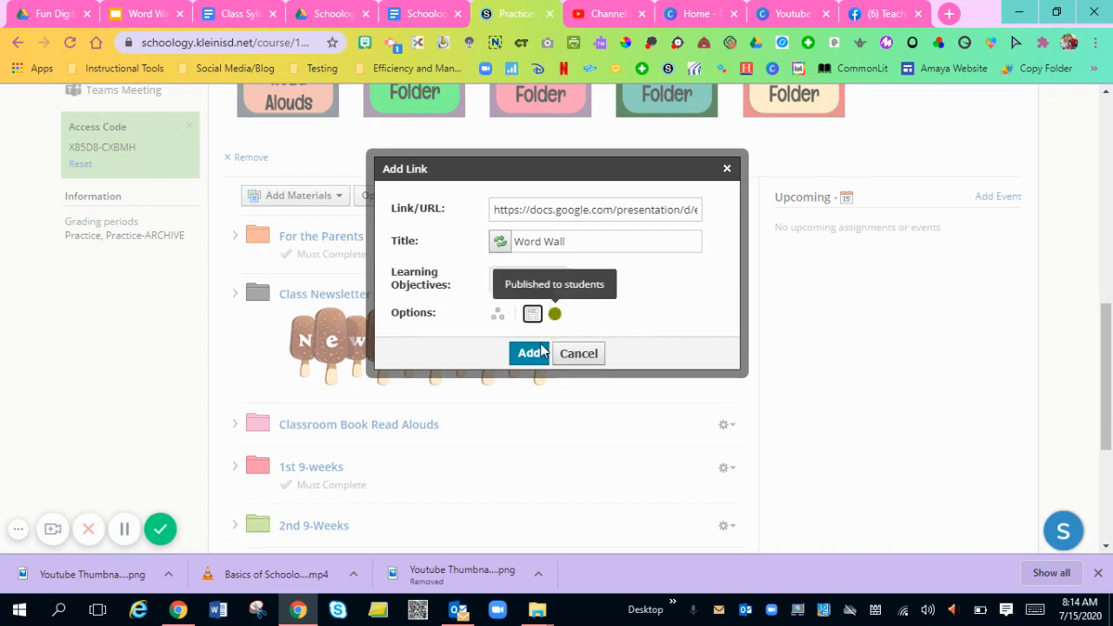
click(530, 353)
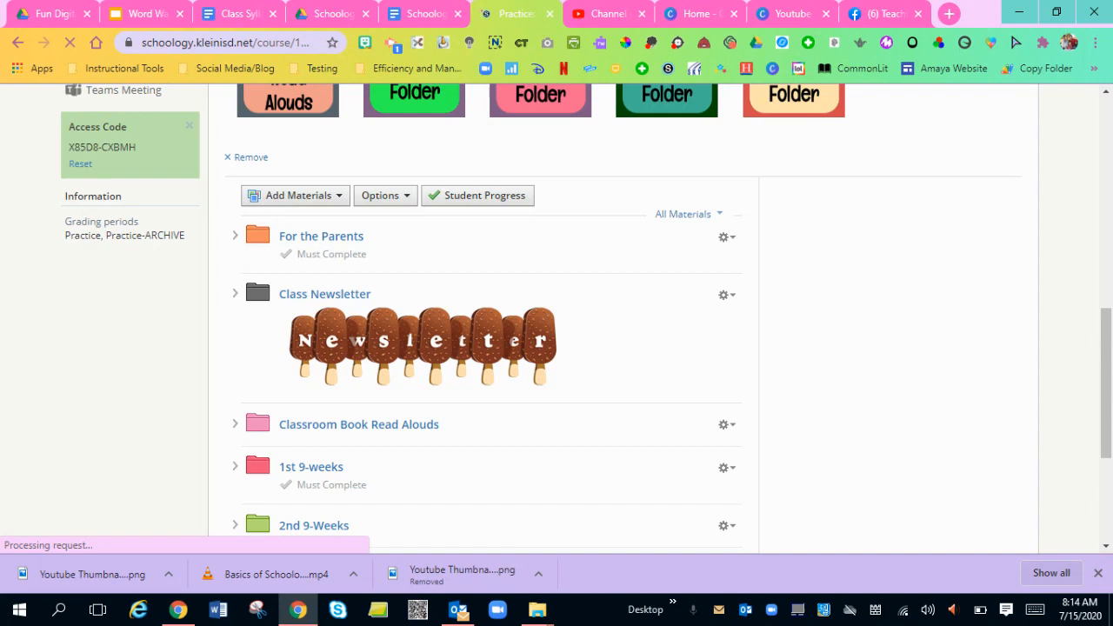
Open the new Word Wall link and jump to the letter Ee slide.
scroll(down, 3)
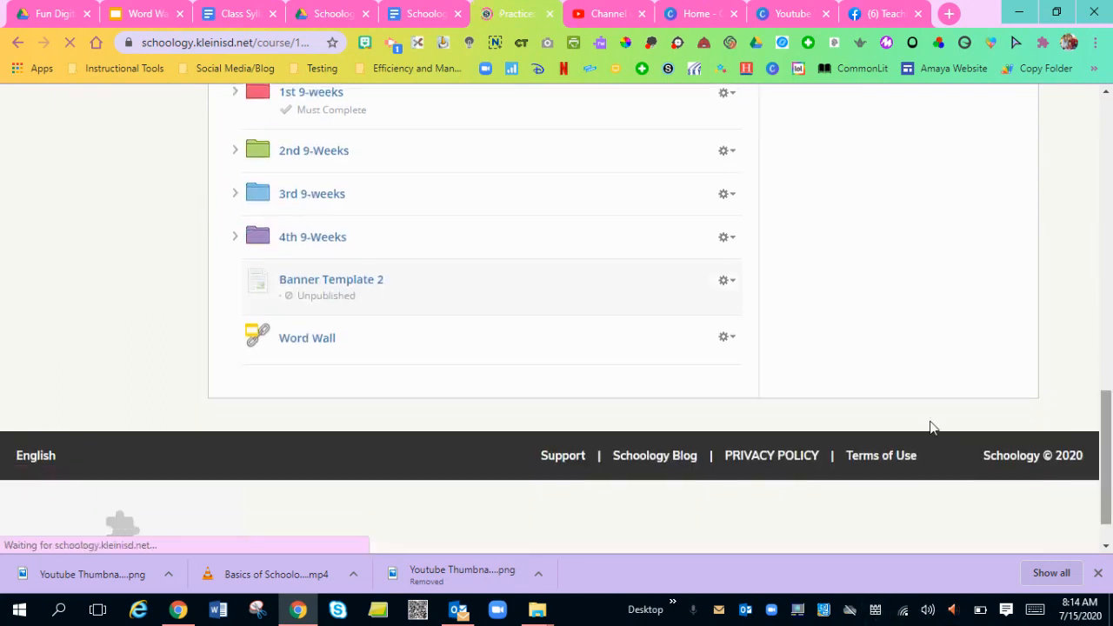
scroll(up, 3)
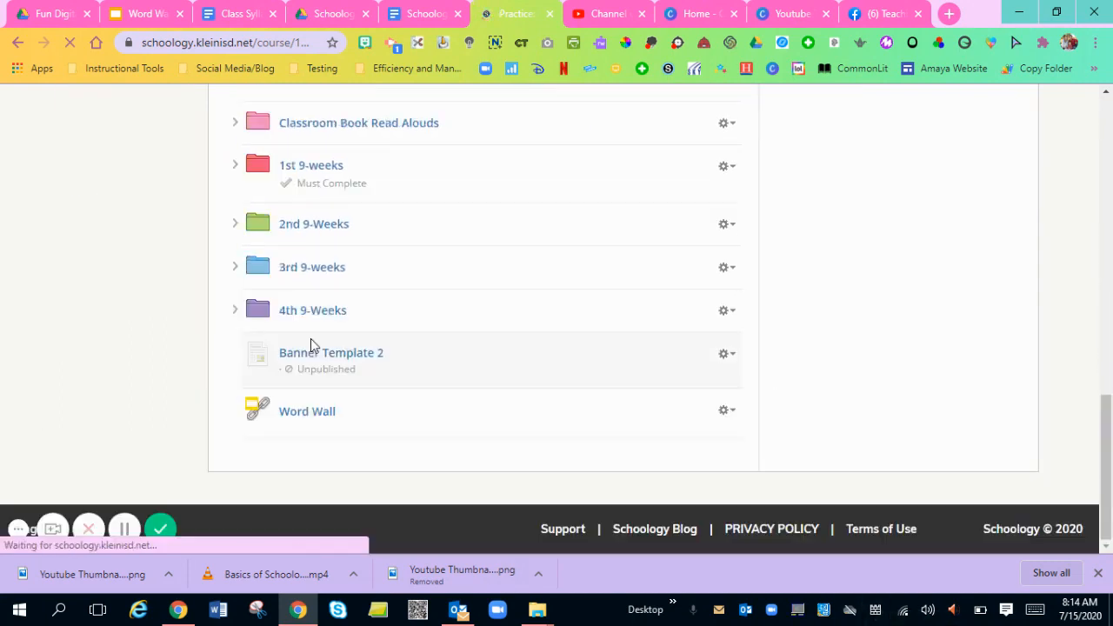
click(306, 411)
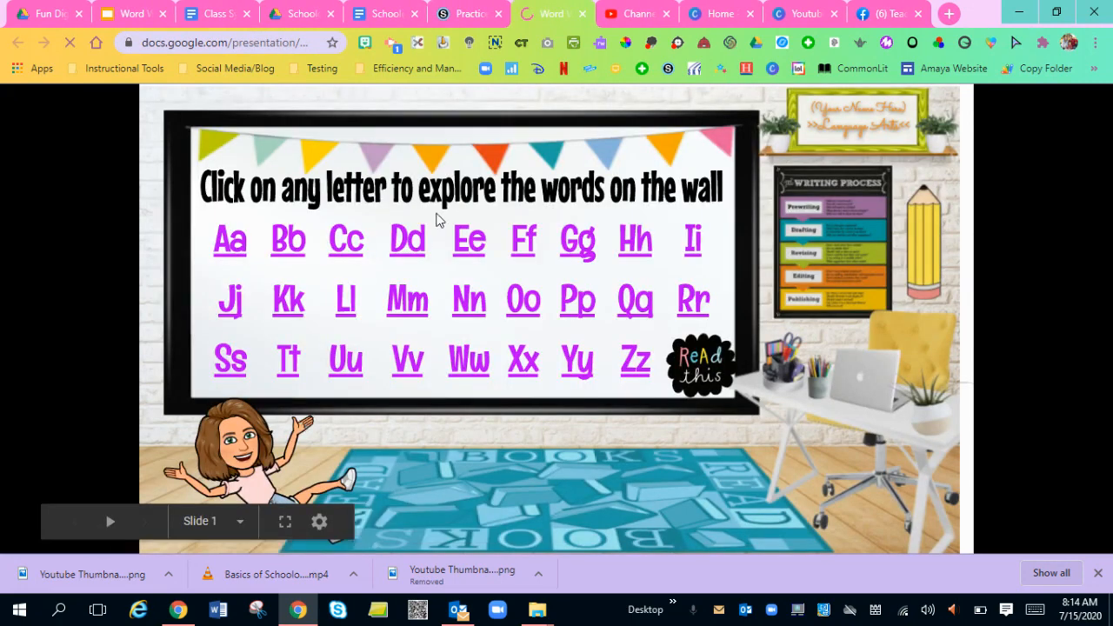
click(469, 239)
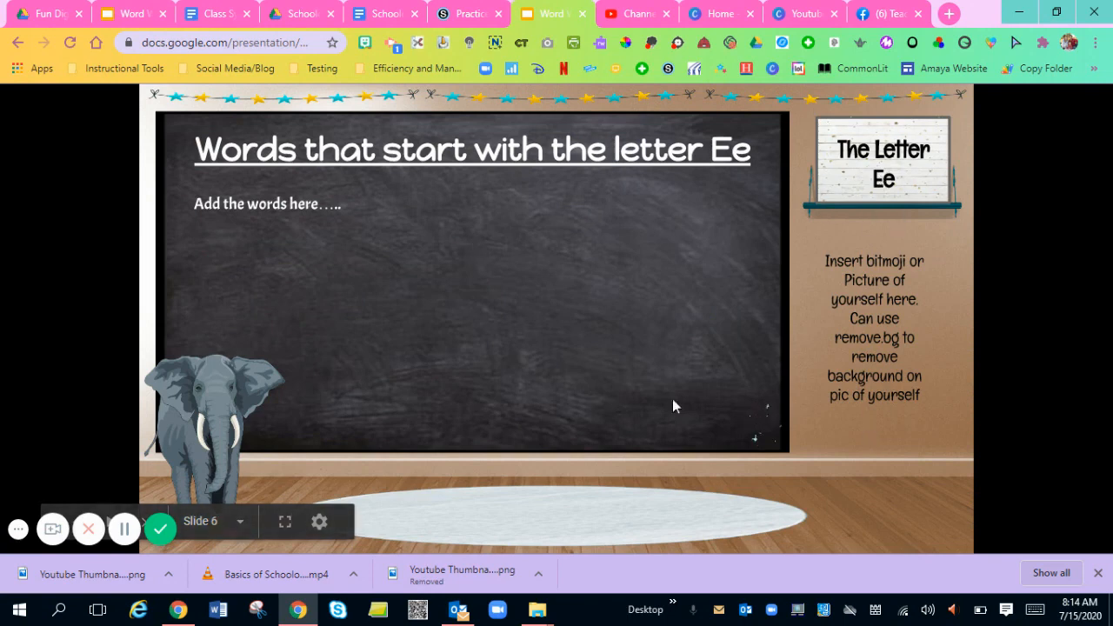
mouse_move(231, 132)
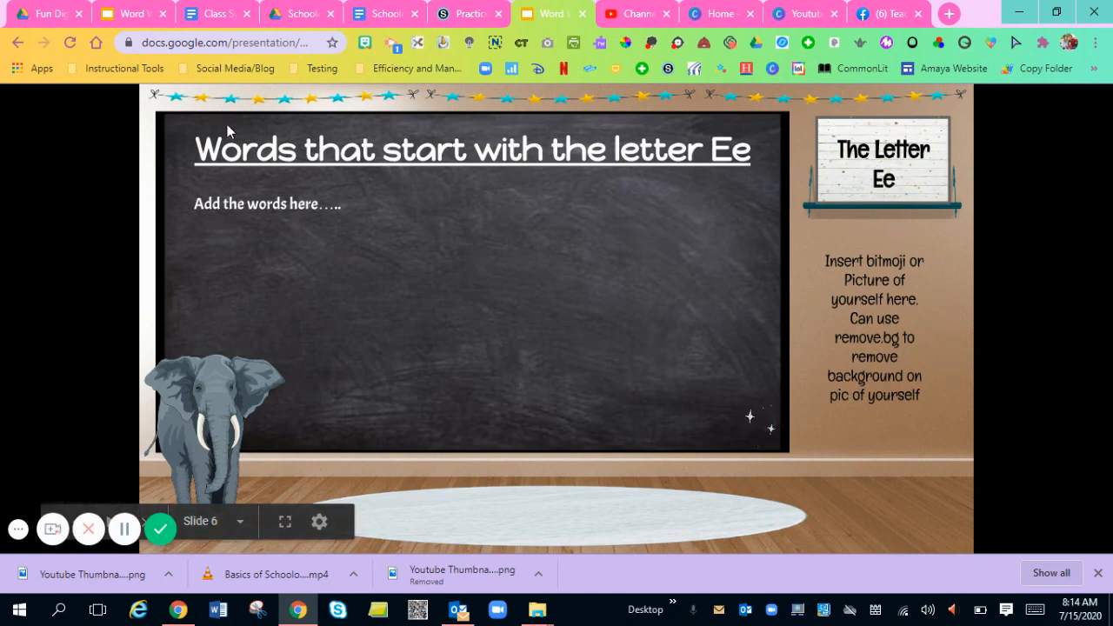
mouse_move(552, 13)
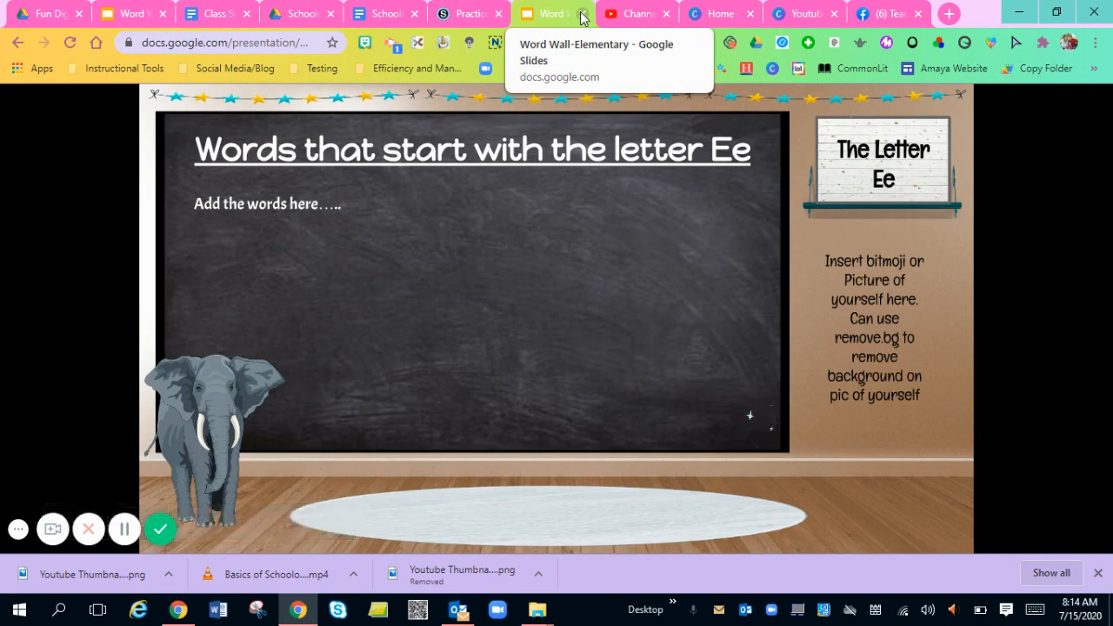
Return to the Schoology course materials and choose Add Page under Add Materials.
click(468, 14)
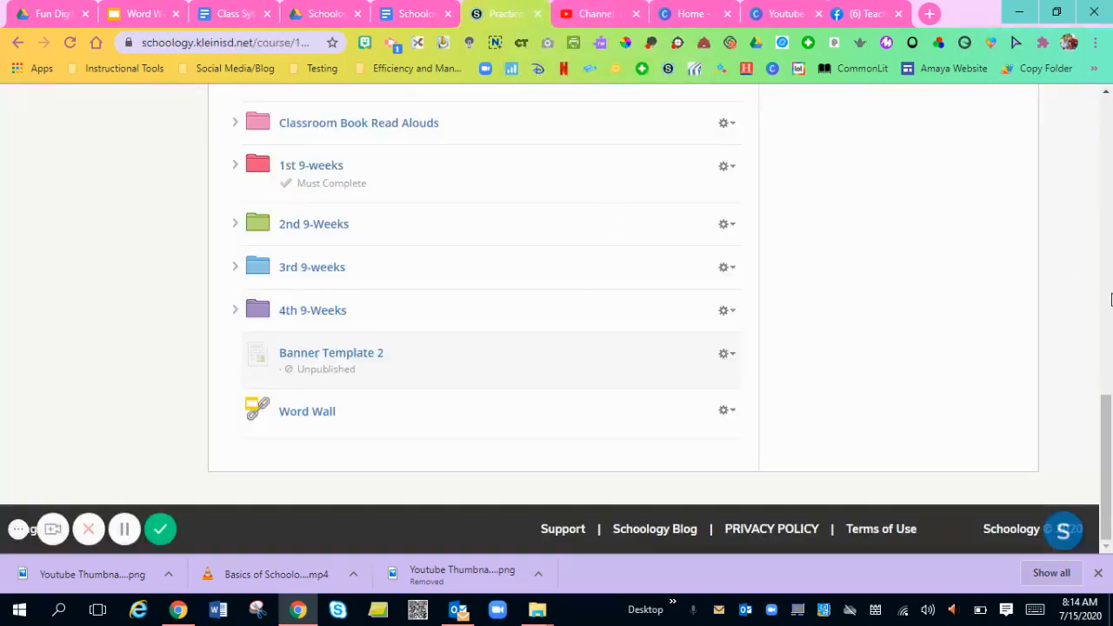
scroll(up, 3)
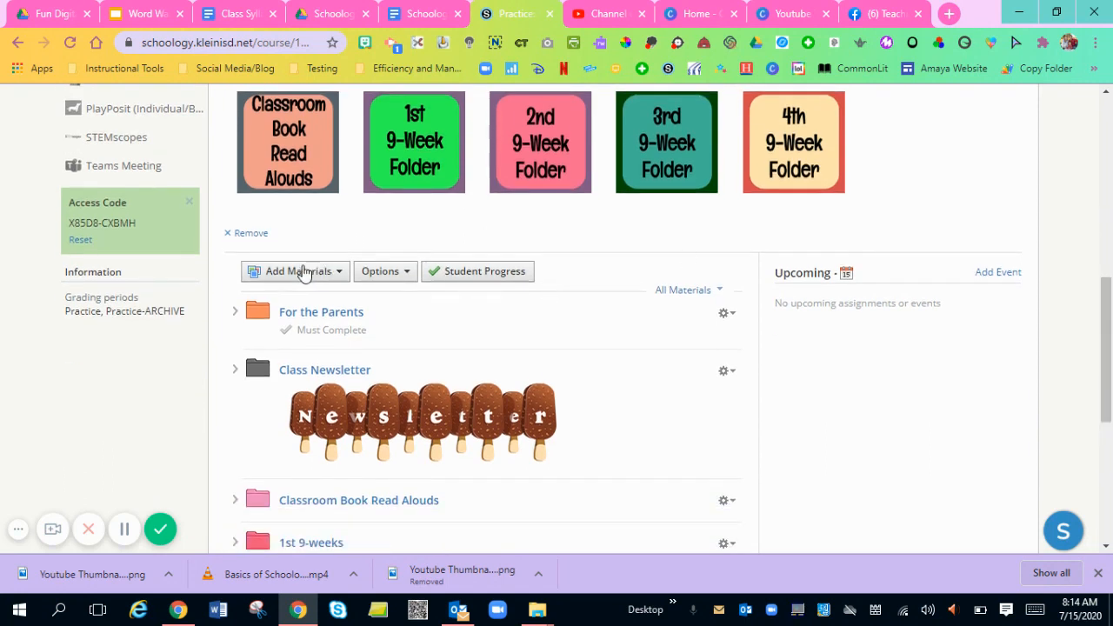
click(299, 270)
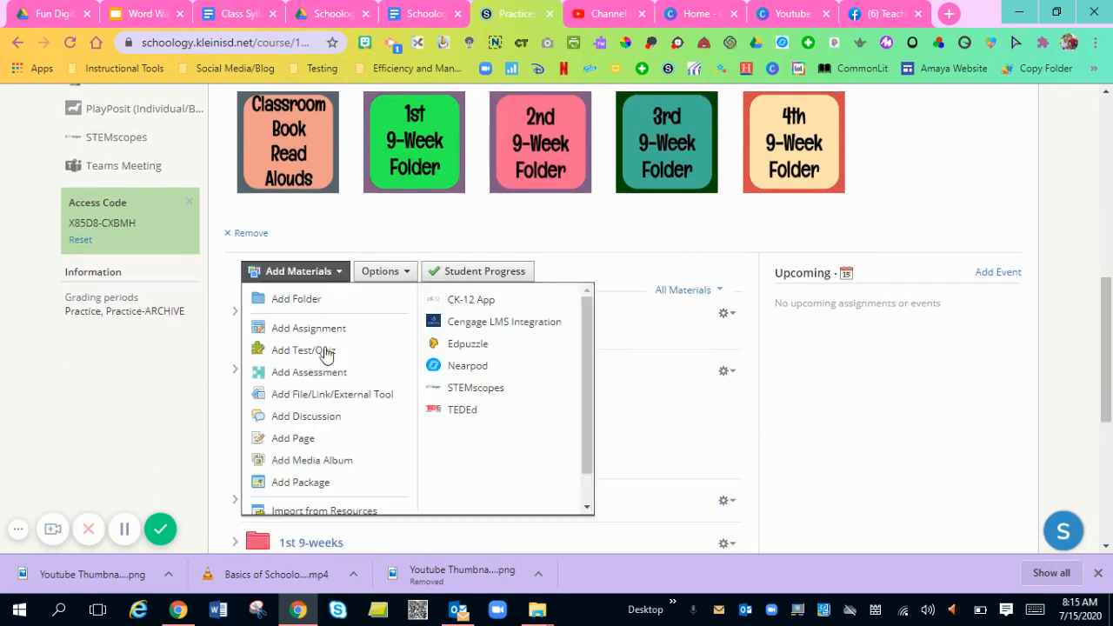
click(293, 437)
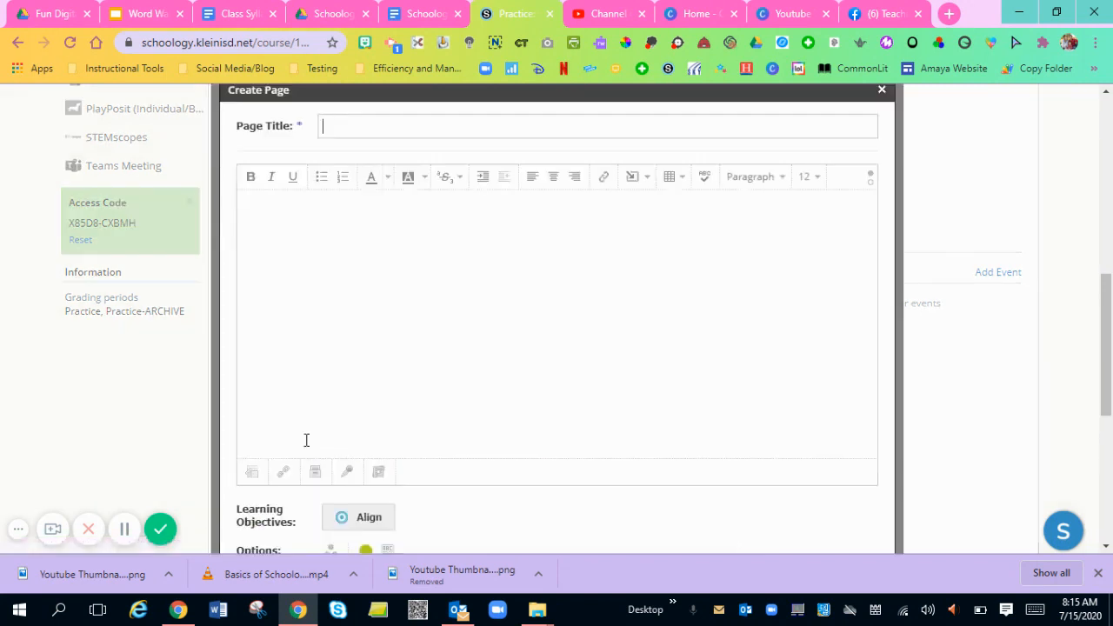
mouse_move(870, 195)
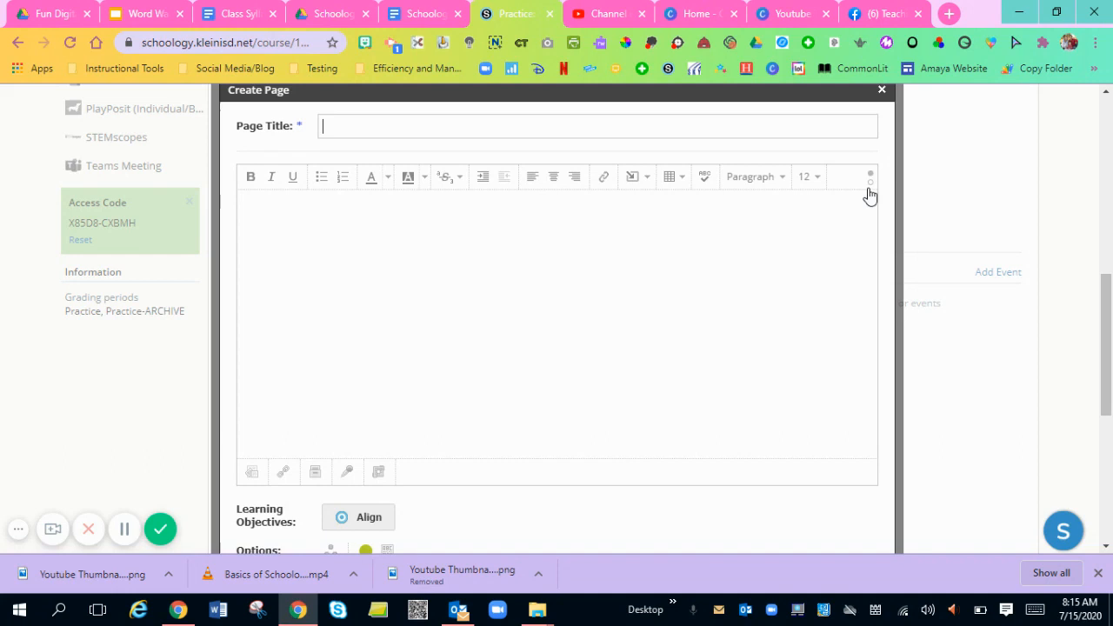
mouse_move(871, 175)
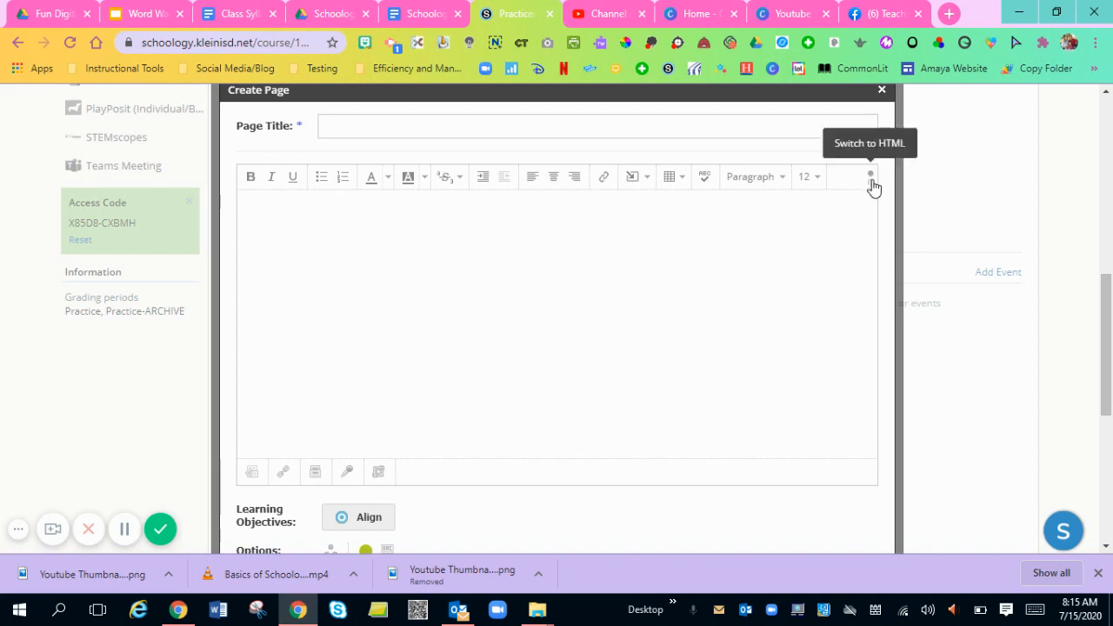
Toggle the page body's HTML view and try, then cancel, inserting the slides URL as a link.
click(869, 177)
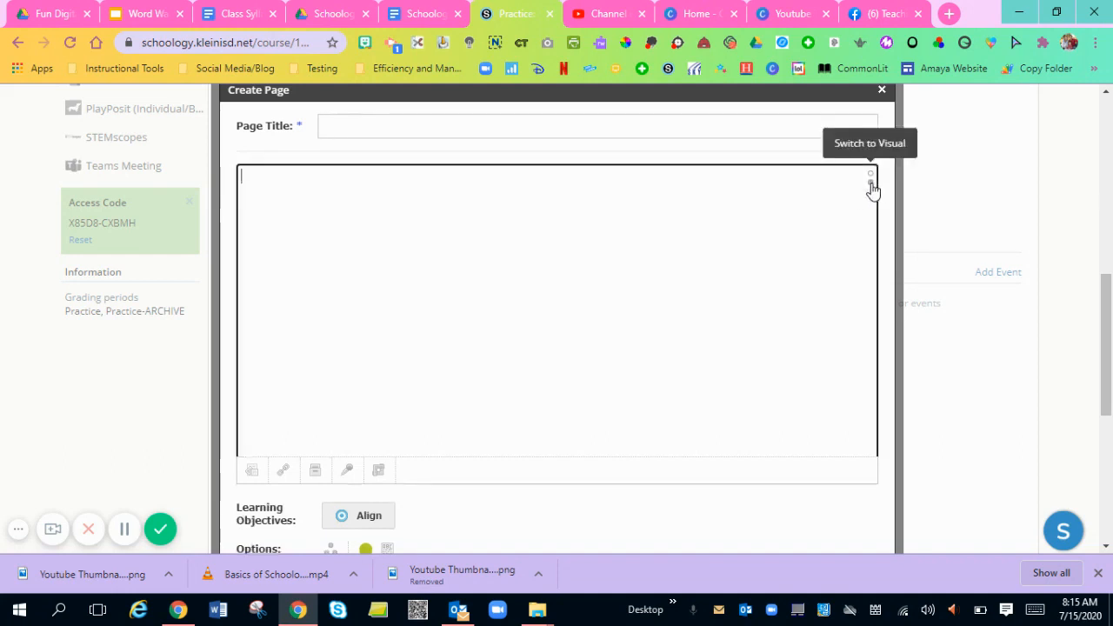
click(870, 187)
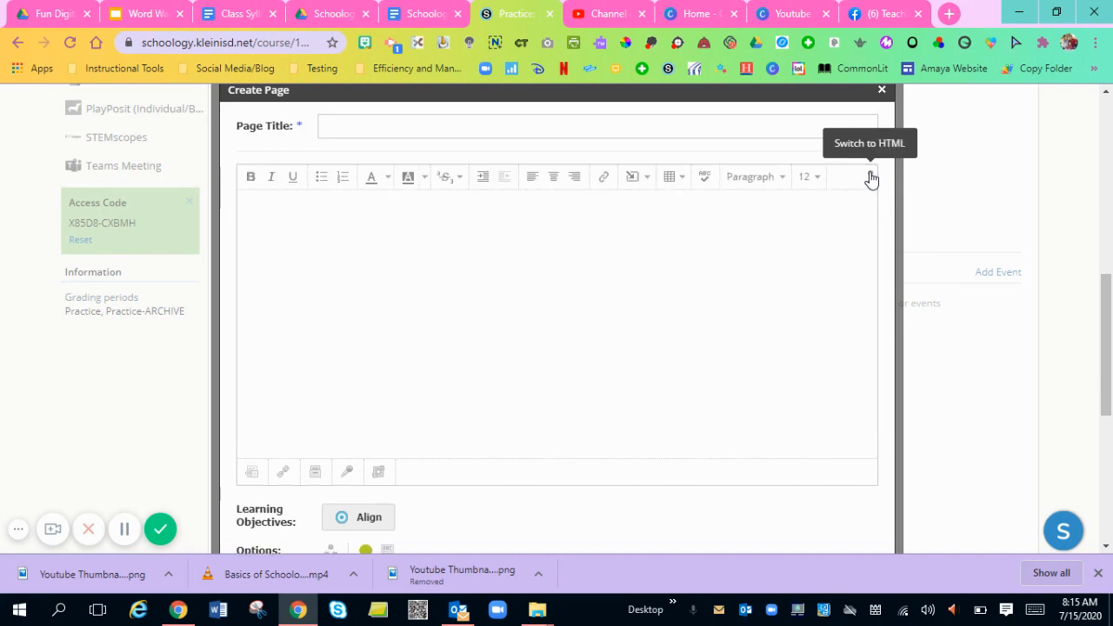
mouse_move(245, 210)
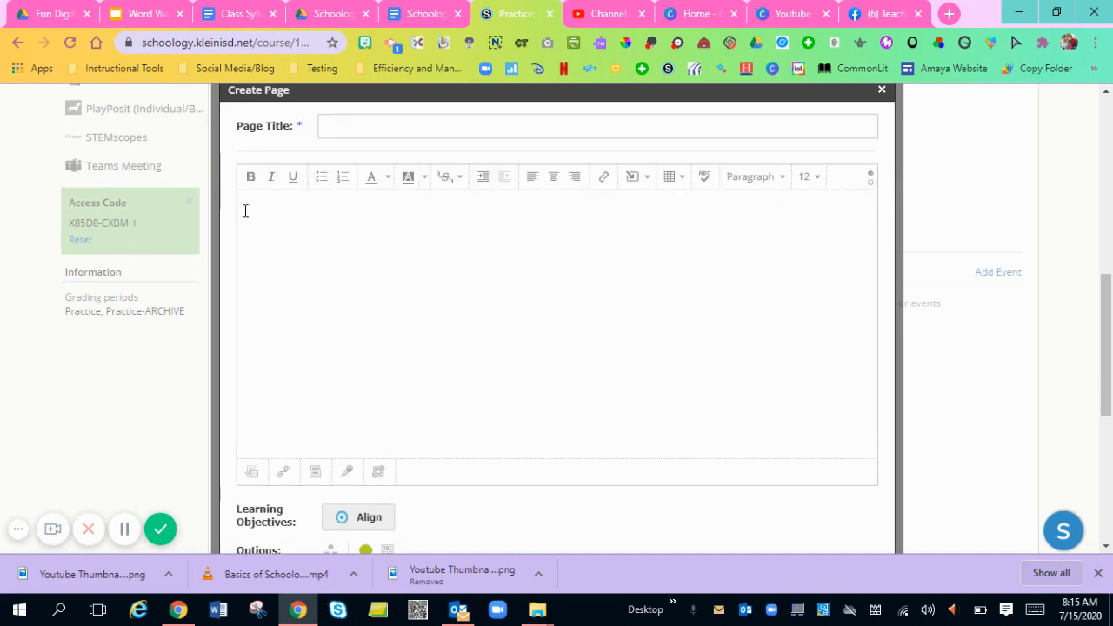
click(604, 176)
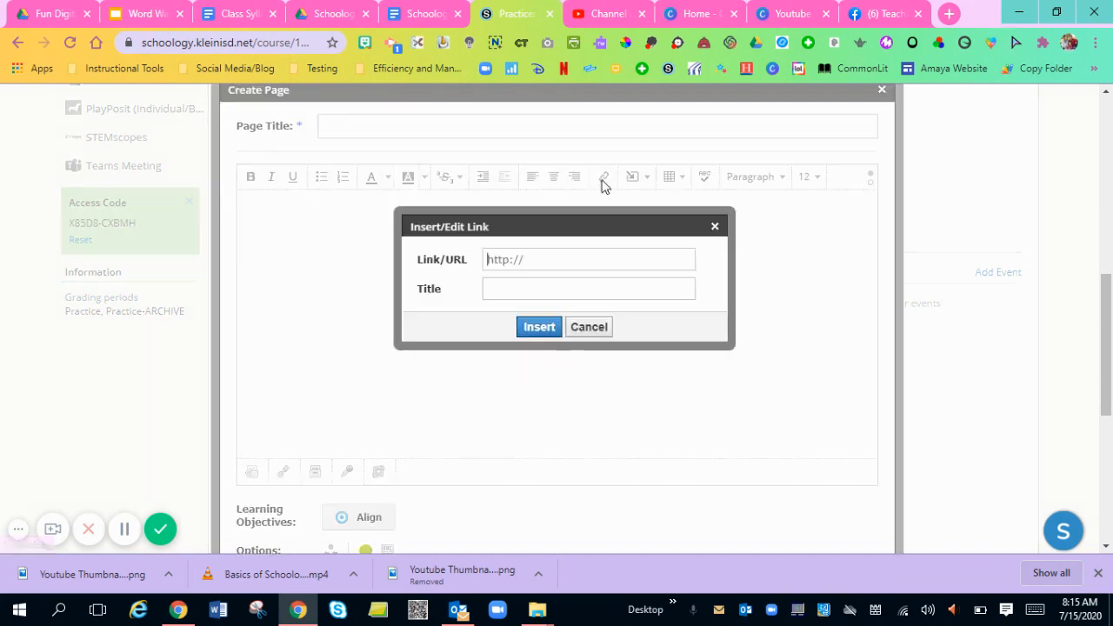
text(tart=false&loop=false&delayms=3000)
click(588, 289)
text(Word Wall)
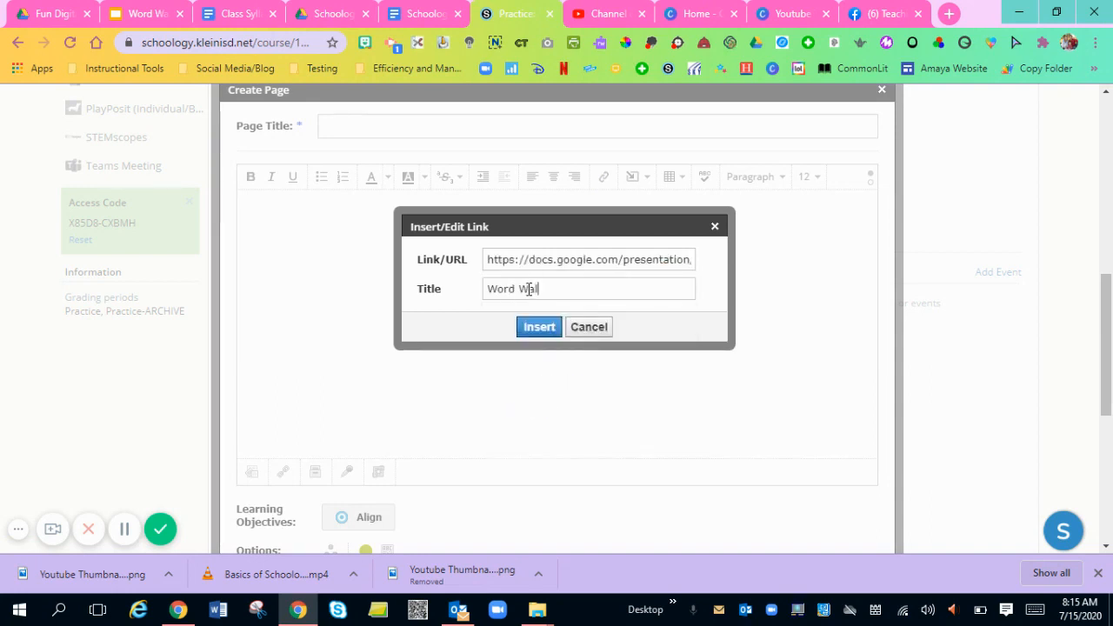
click(538, 326)
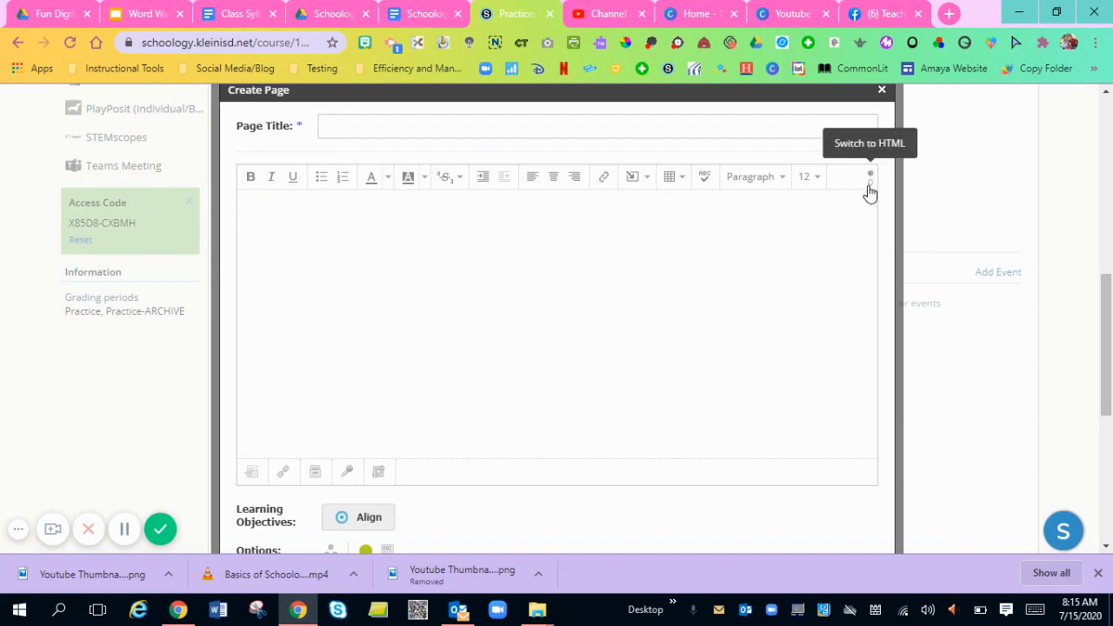
Switch the body to HTML and bring over the presentation's embed code from Google Slides.
click(870, 176)
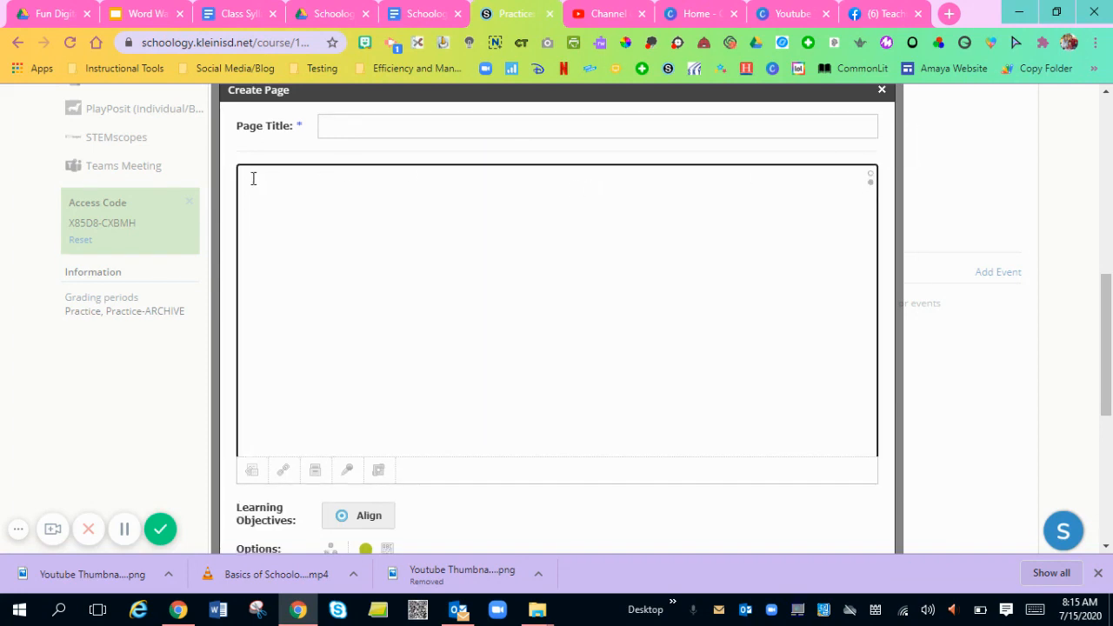
click(143, 13)
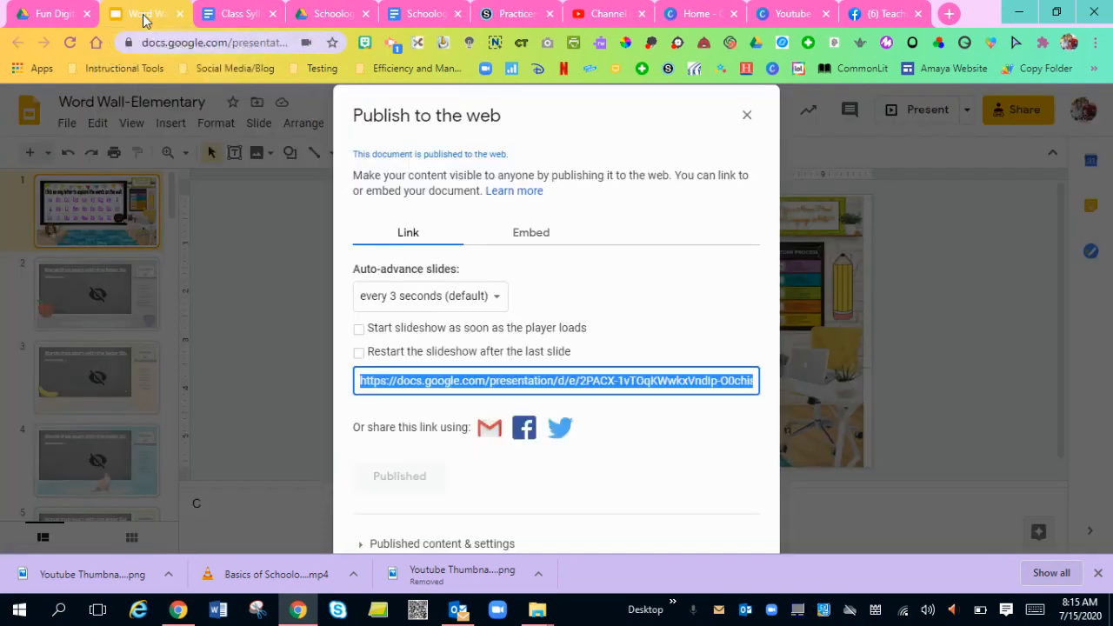
click(530, 232)
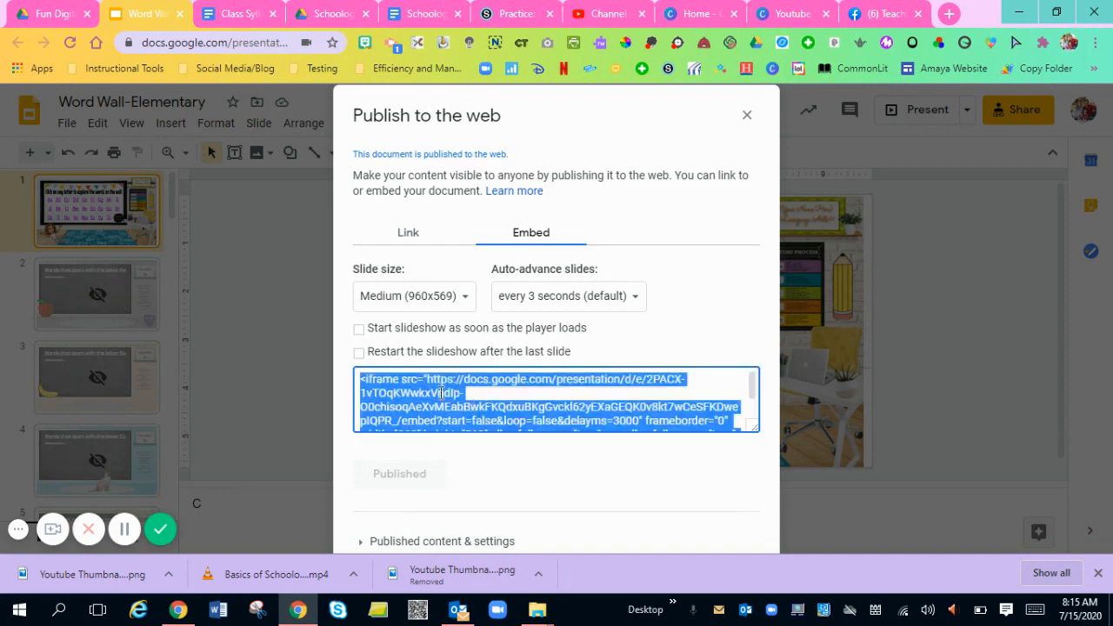
click(515, 13)
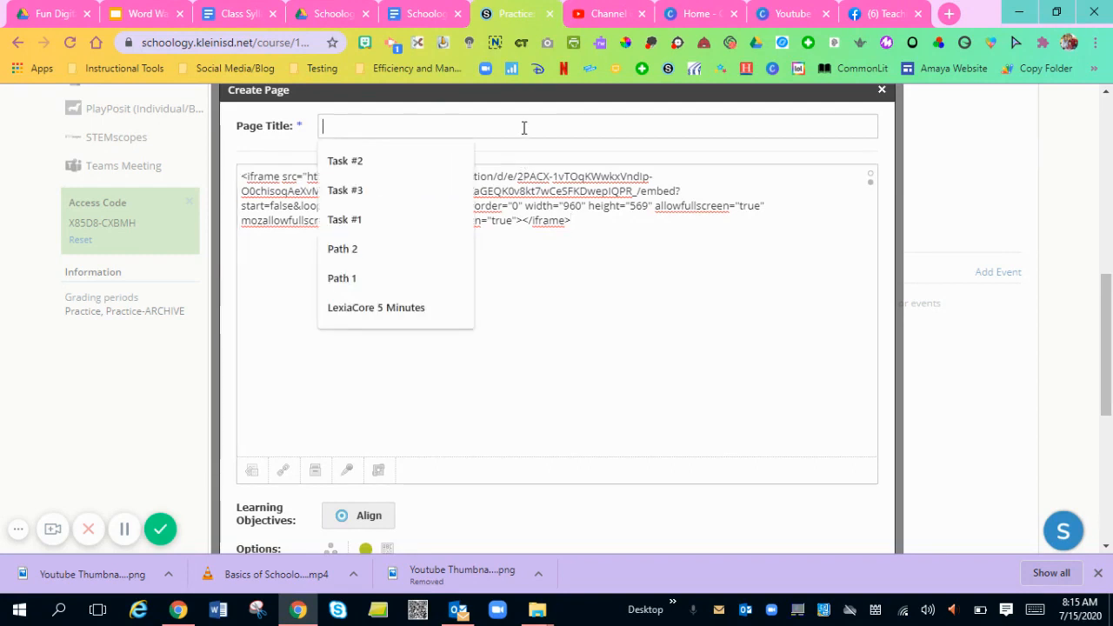
Title the page 'Word Wall' and create it.
text(Word Wall)
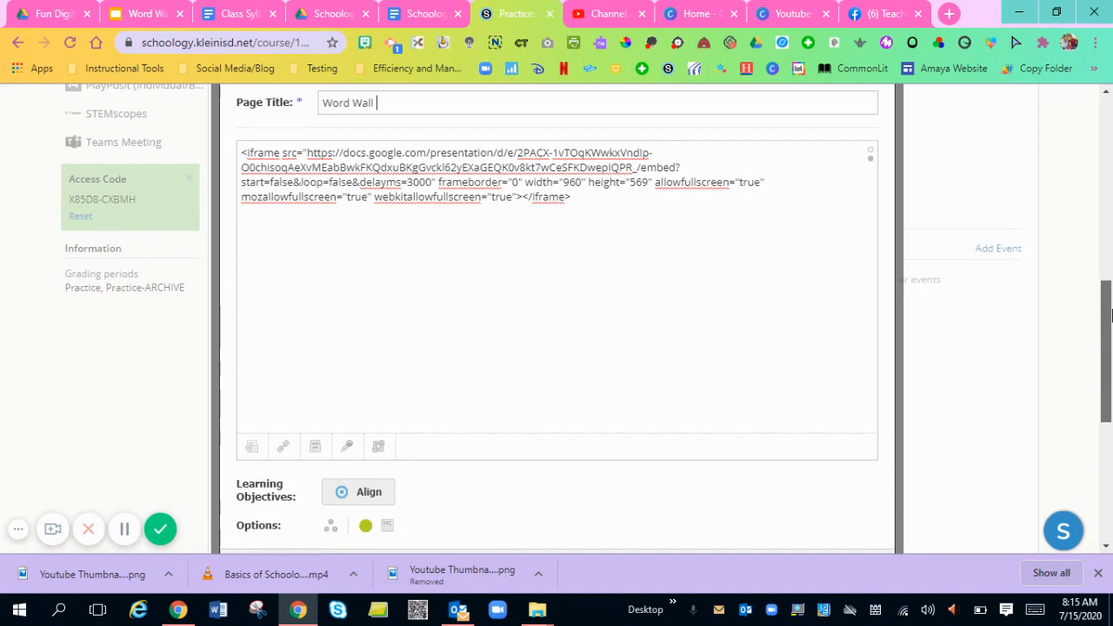
scroll(down, 3)
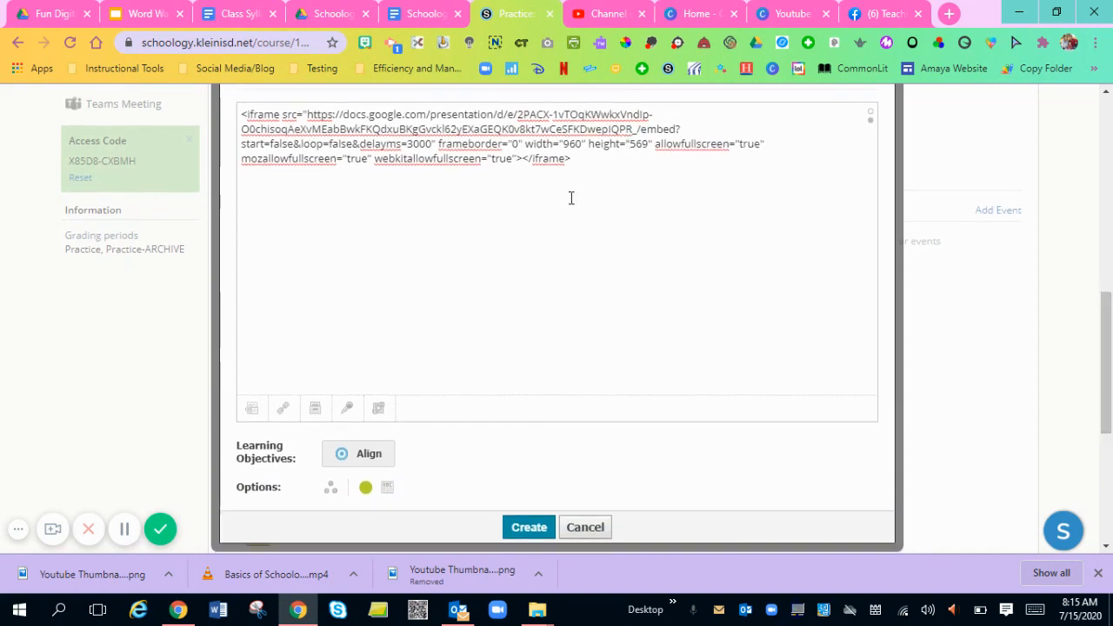
mouse_move(550, 172)
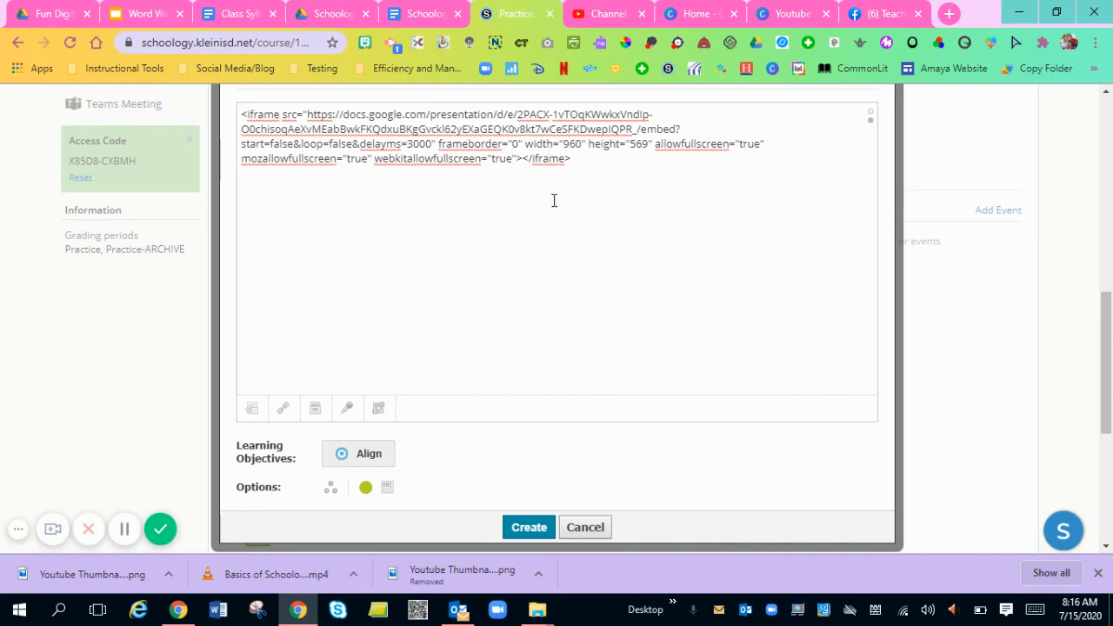
click(528, 527)
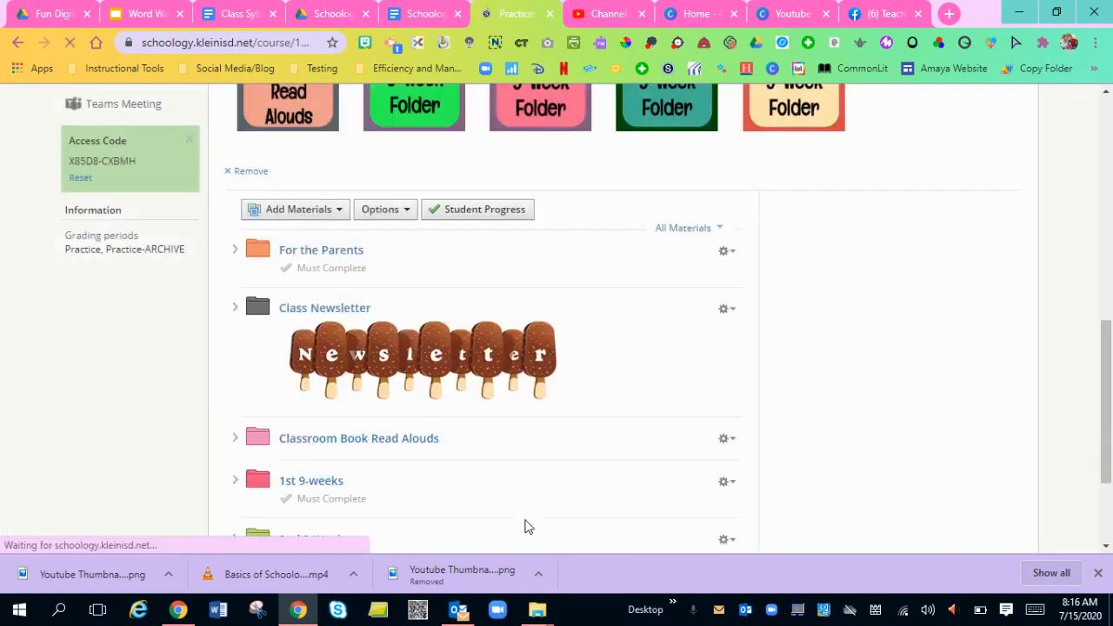
Open the Word Wall page and click the embedded slides' Bb link to show its slide.
scroll(down, 3)
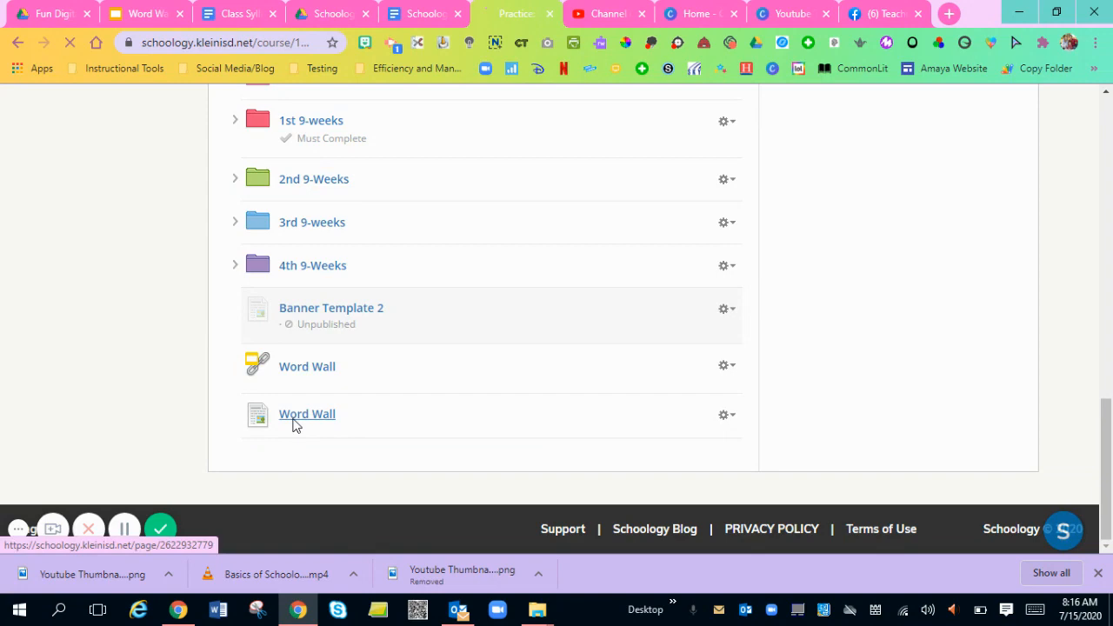
click(307, 413)
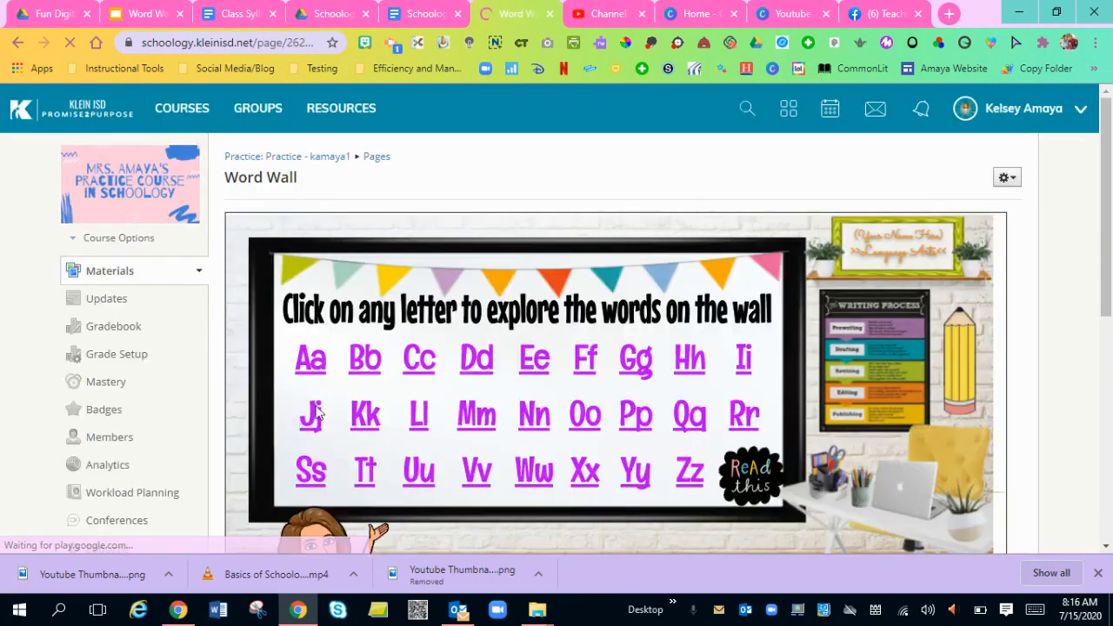
scroll(down, 3)
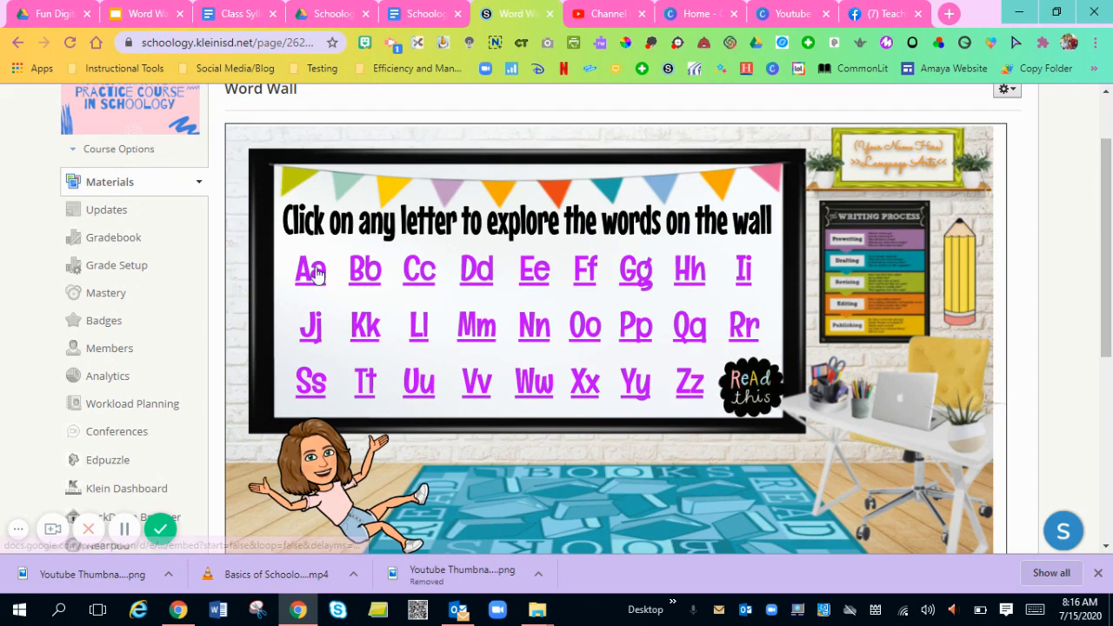
click(310, 270)
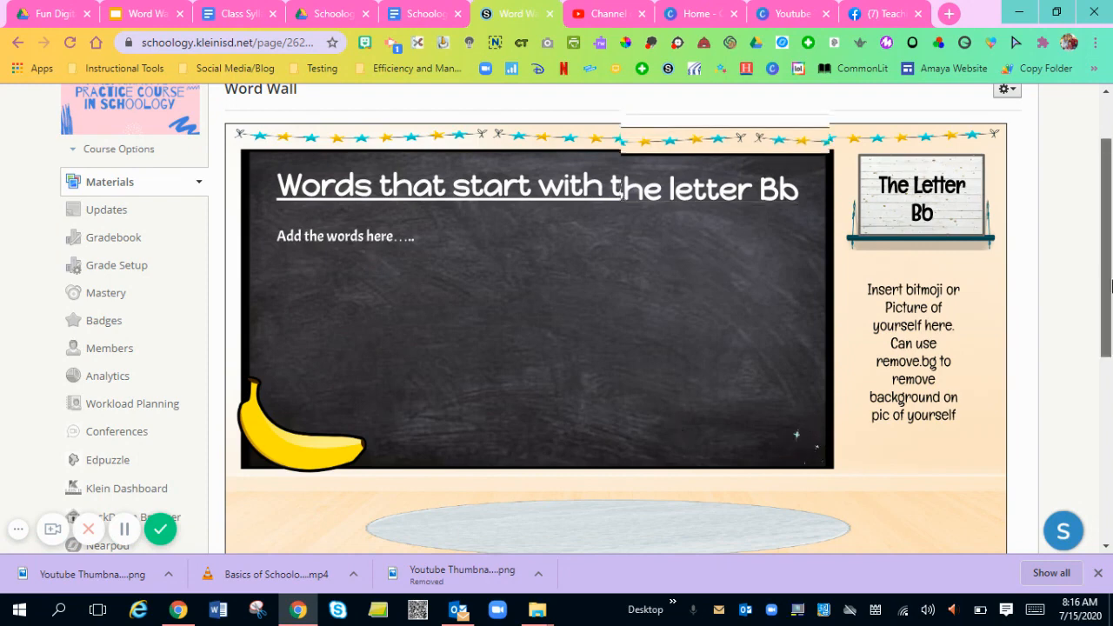
scroll(up, 3)
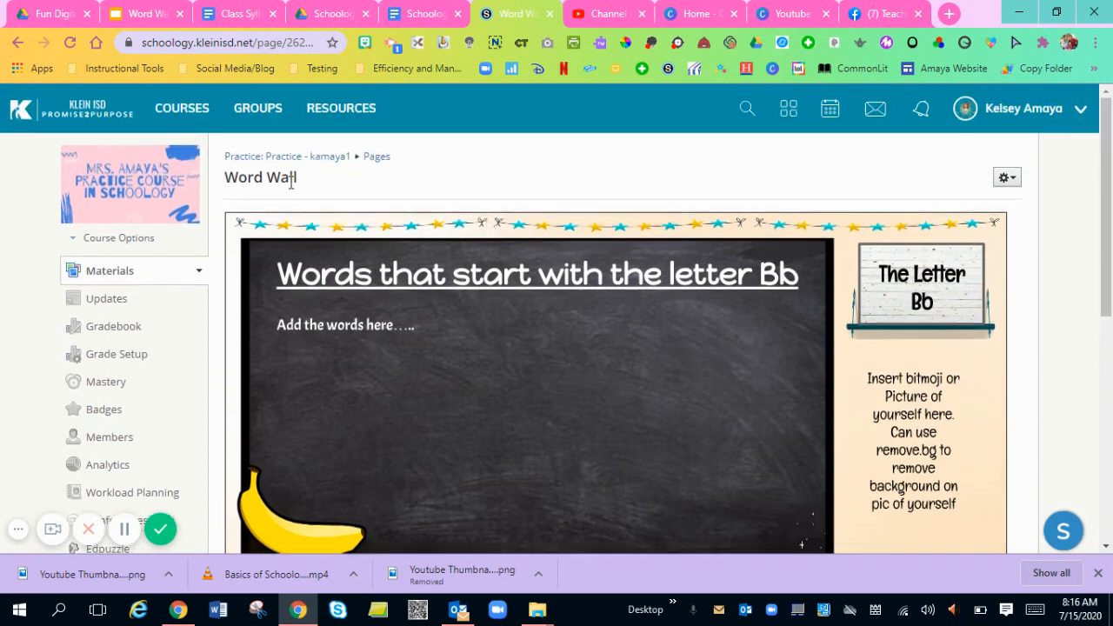
mouse_move(326, 157)
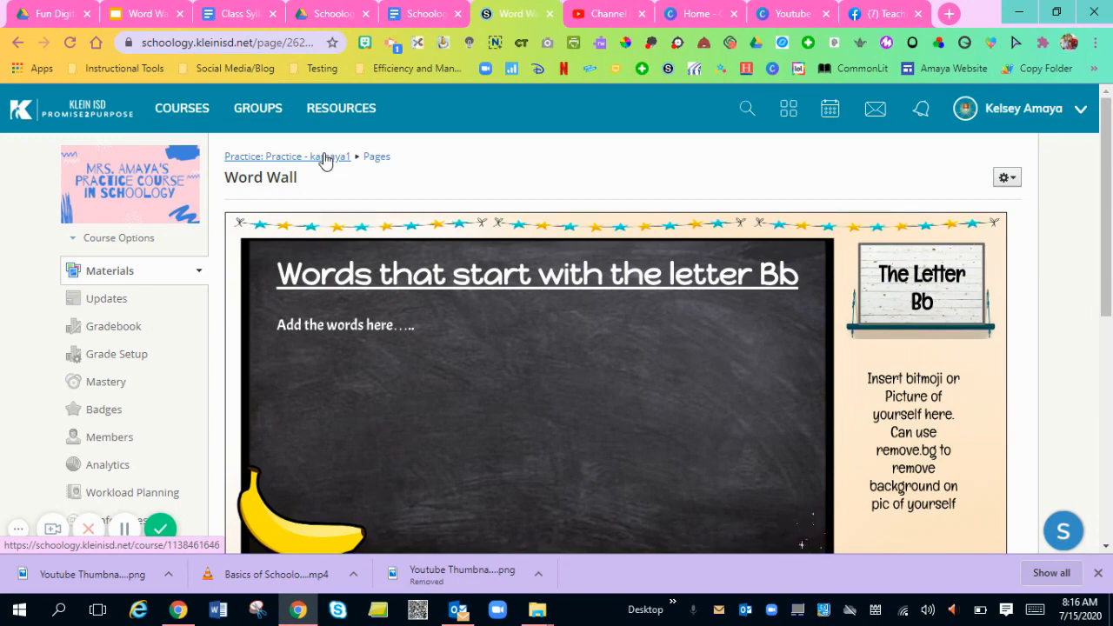
mouse_move(257, 108)
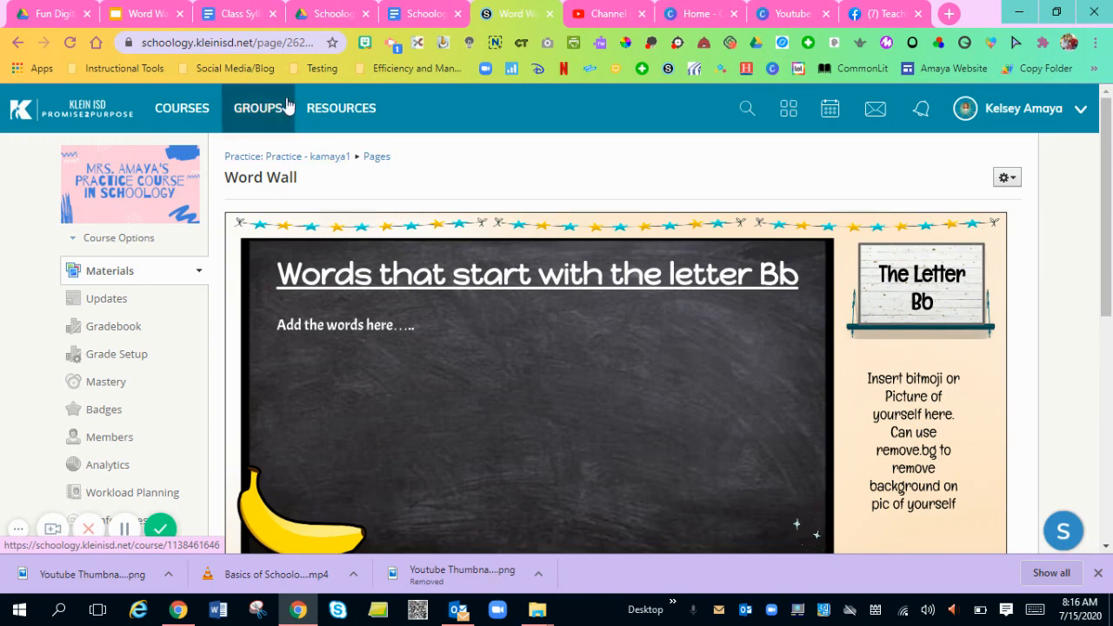
Edit the For the Parents folder and insert content via the Google Drive Resource App.
click(288, 156)
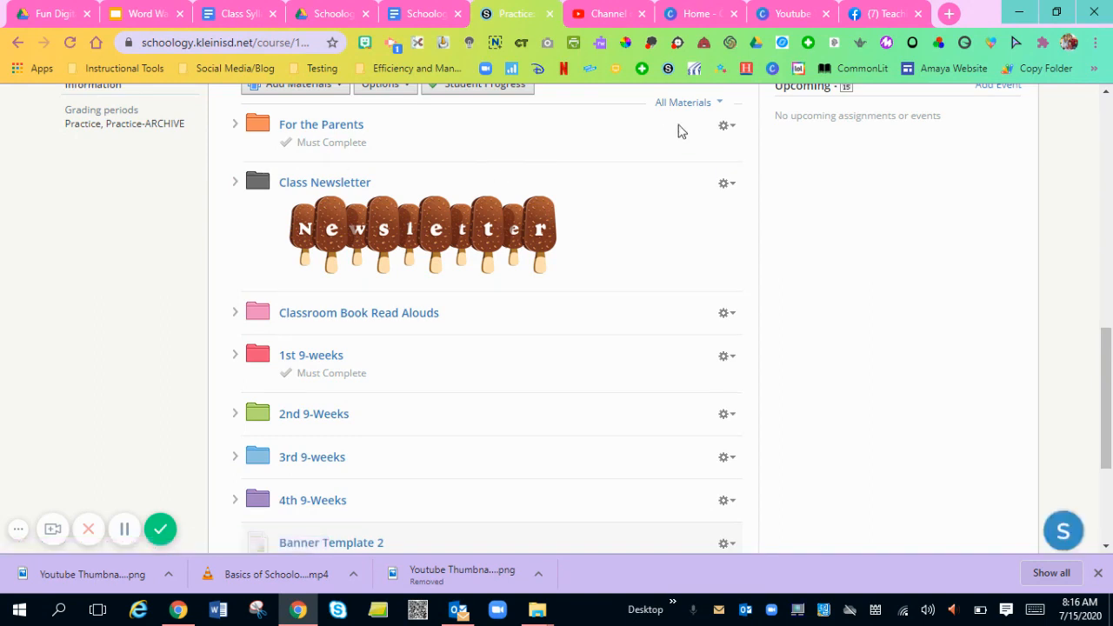
mouse_move(664, 162)
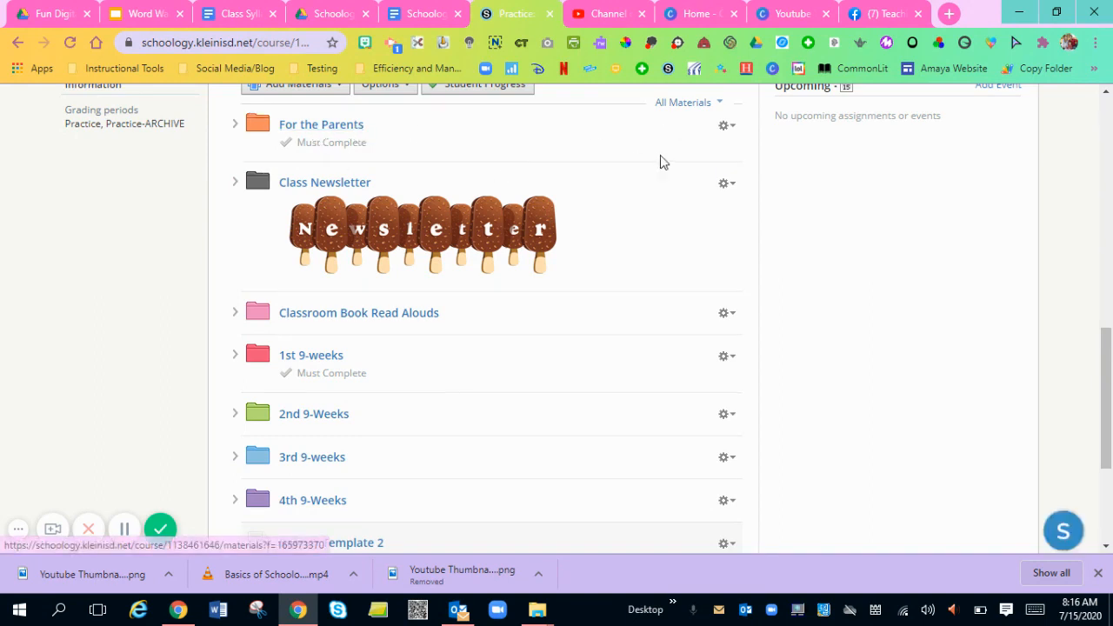
click(723, 125)
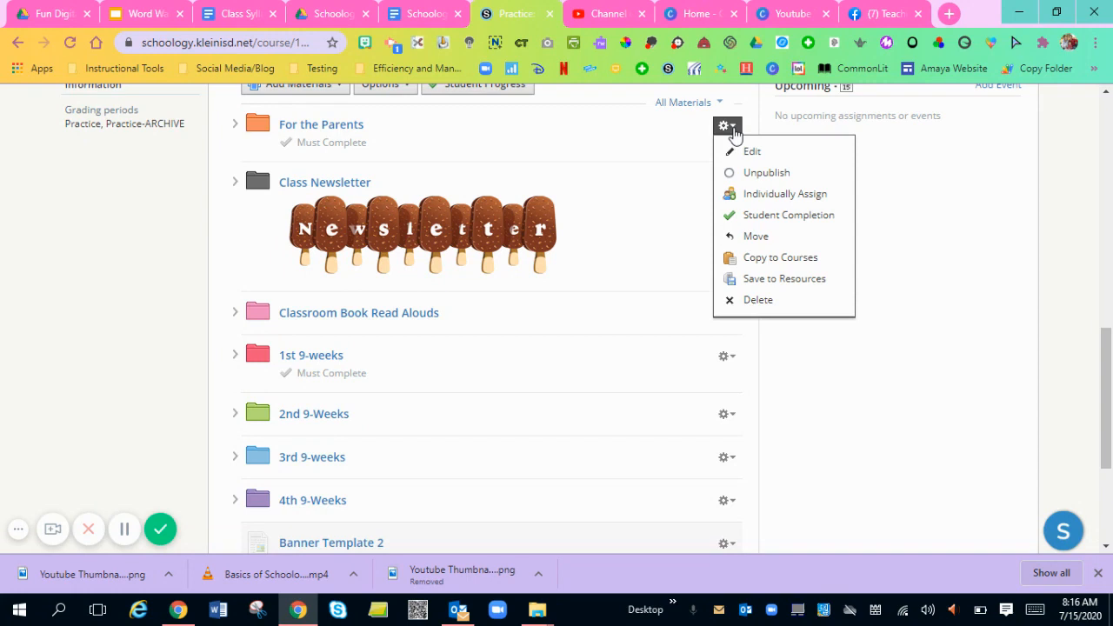
click(752, 150)
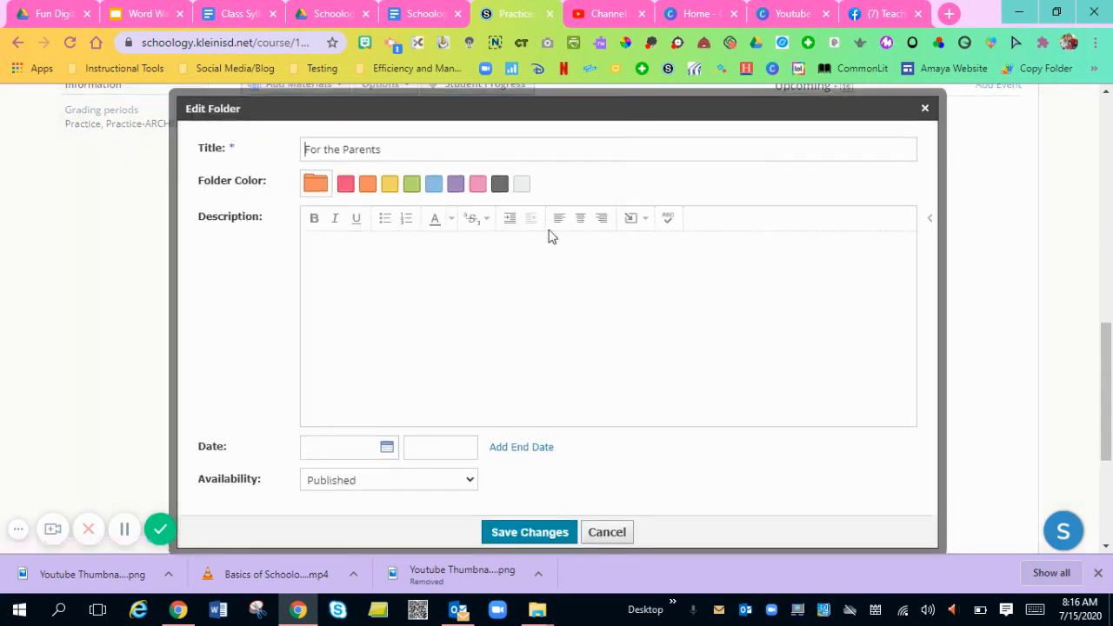
mouse_move(632, 218)
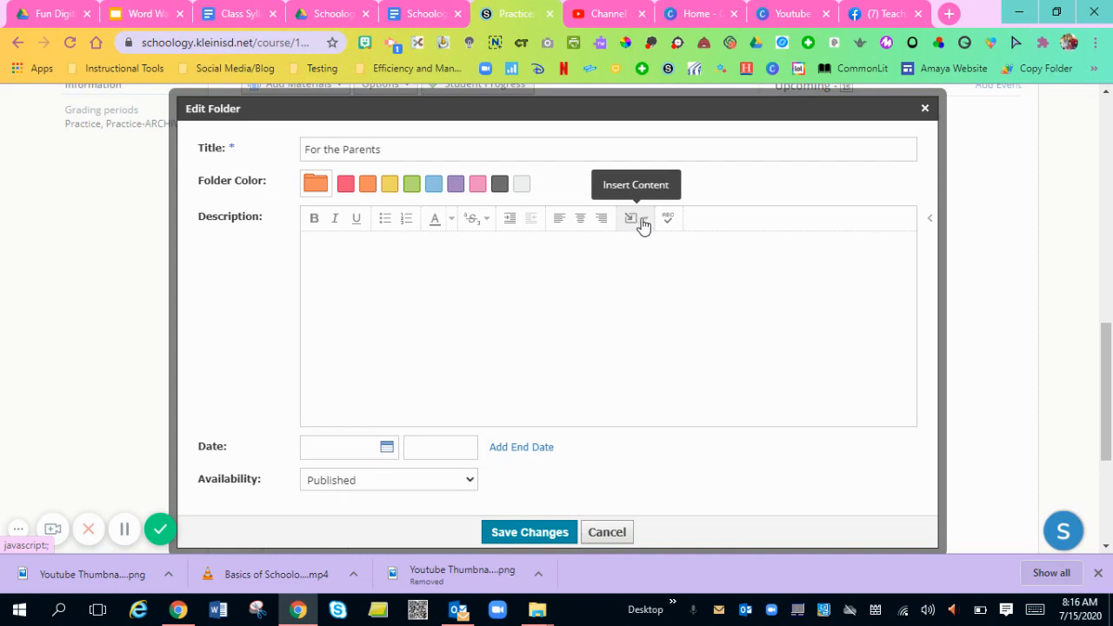
click(630, 218)
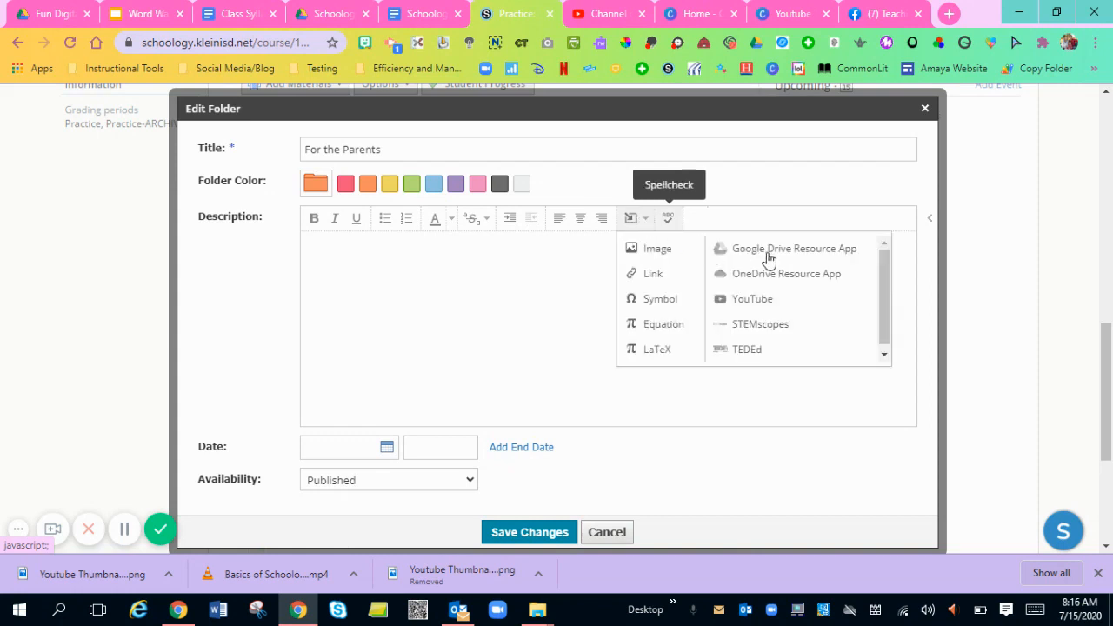
click(795, 248)
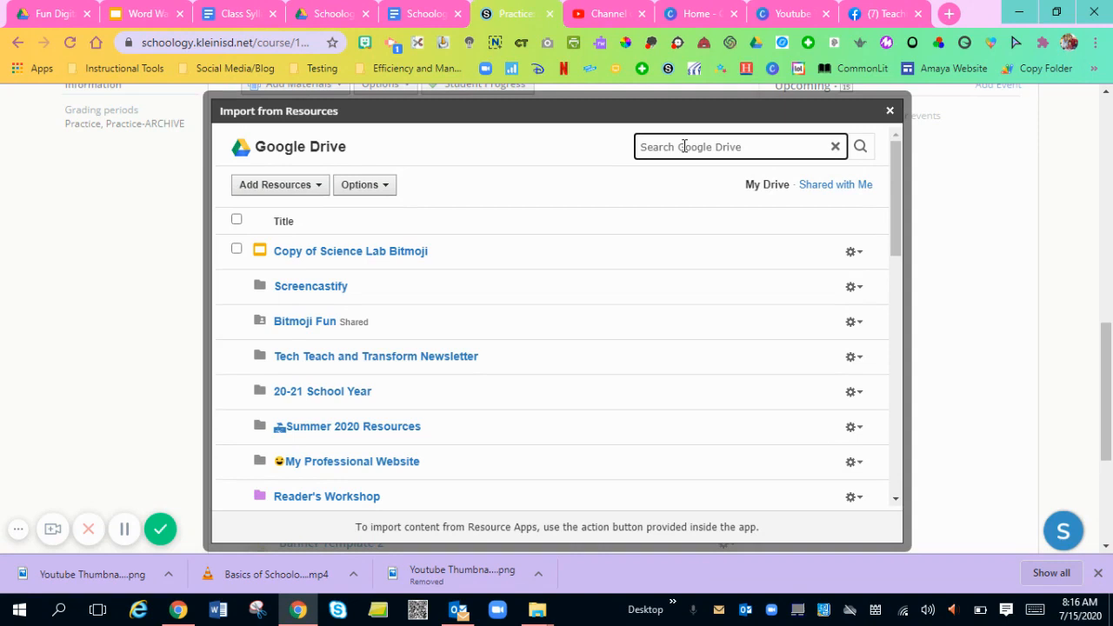
Search Drive for 'word wall' and import Word Wall-Elementary as an embed.
text(word wall)
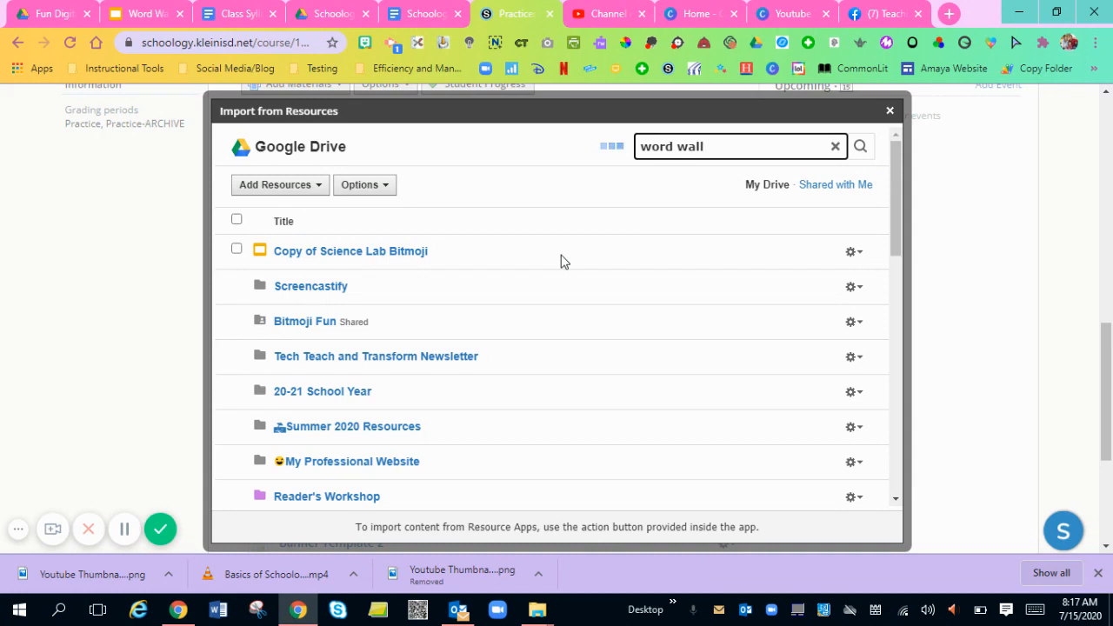
click(859, 146)
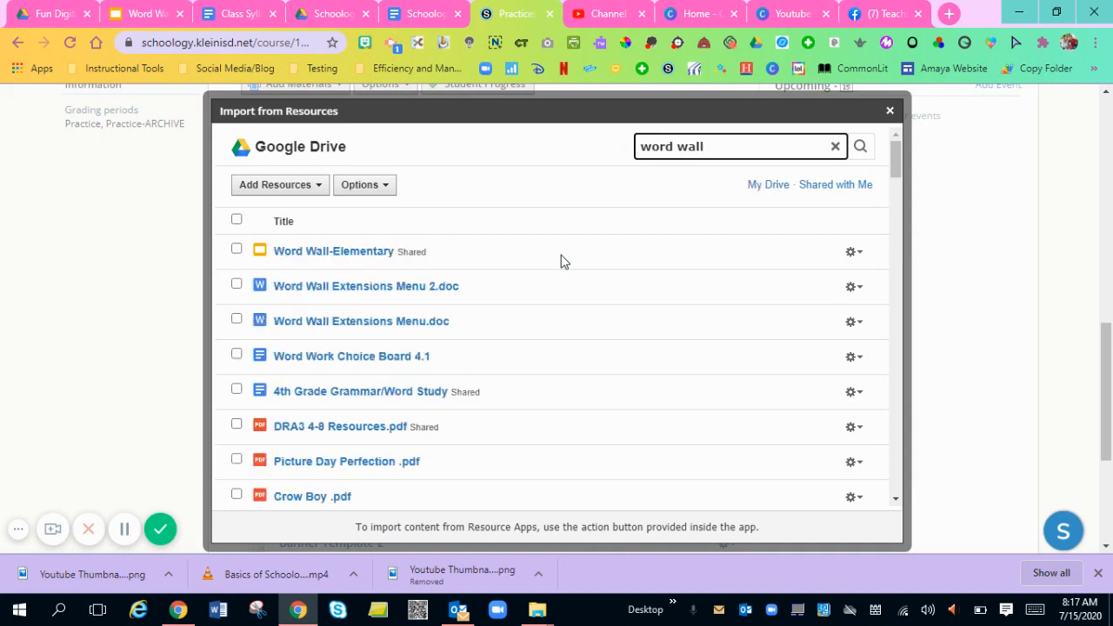
mouse_move(309, 251)
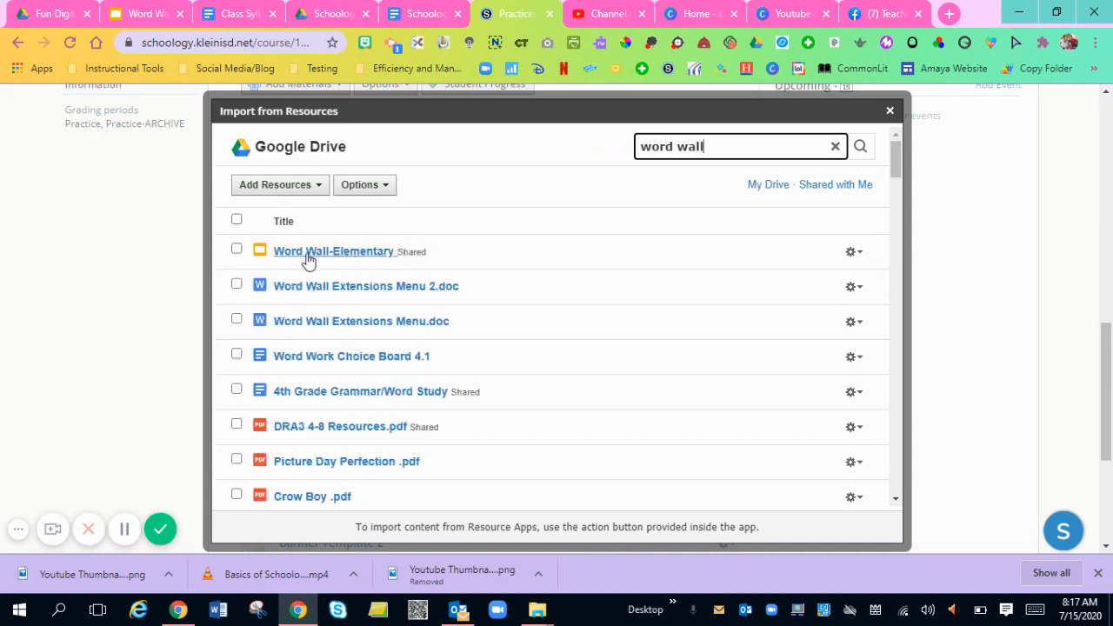
click(334, 251)
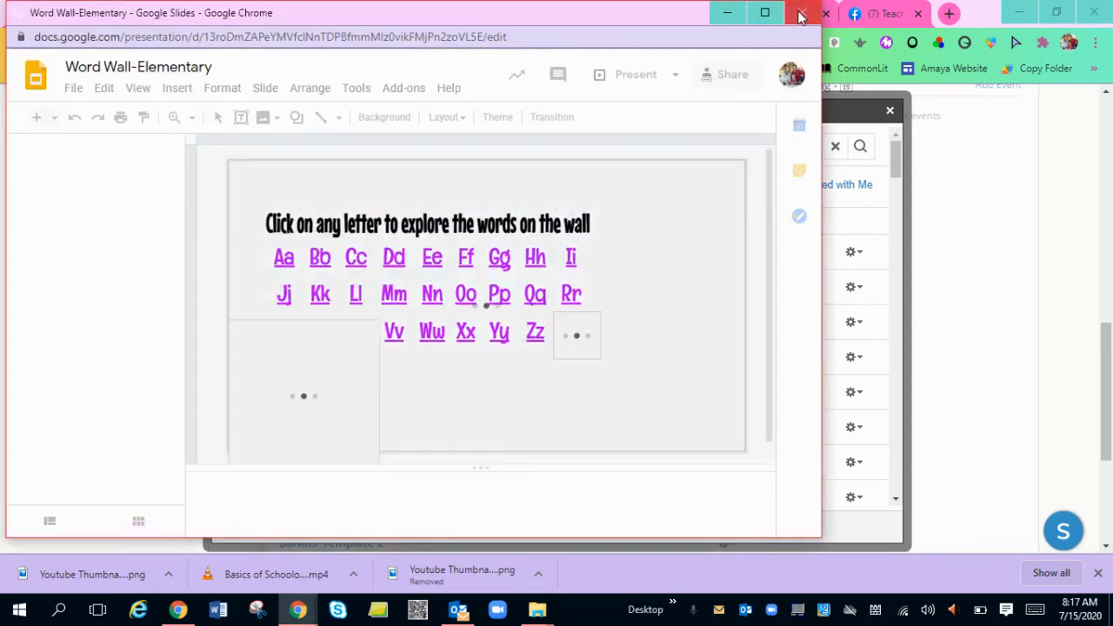
click(799, 15)
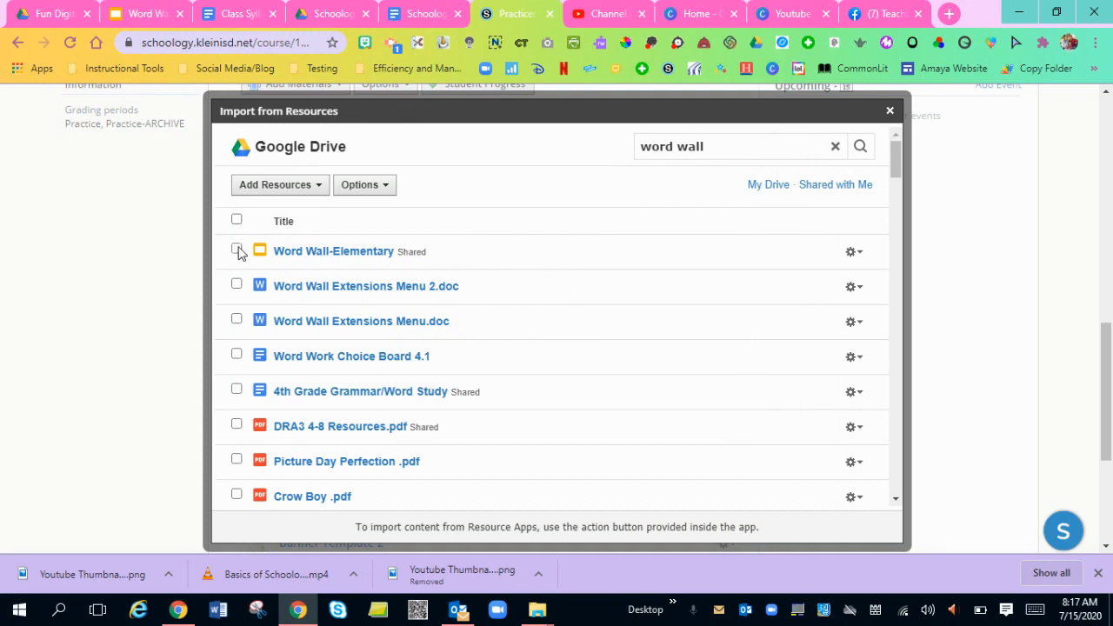
click(237, 249)
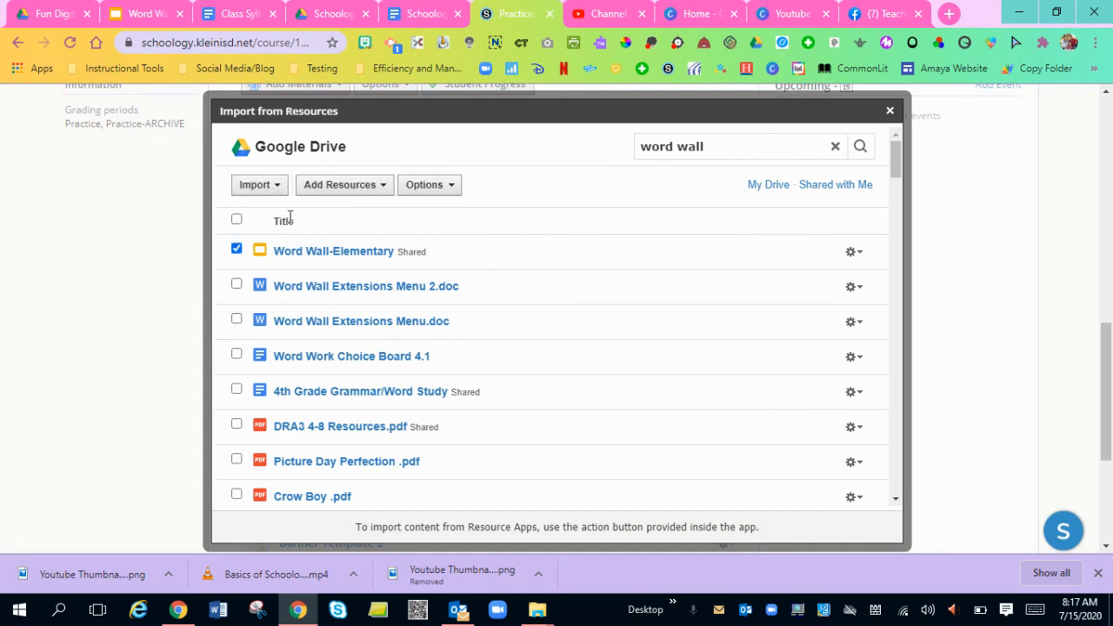
click(255, 185)
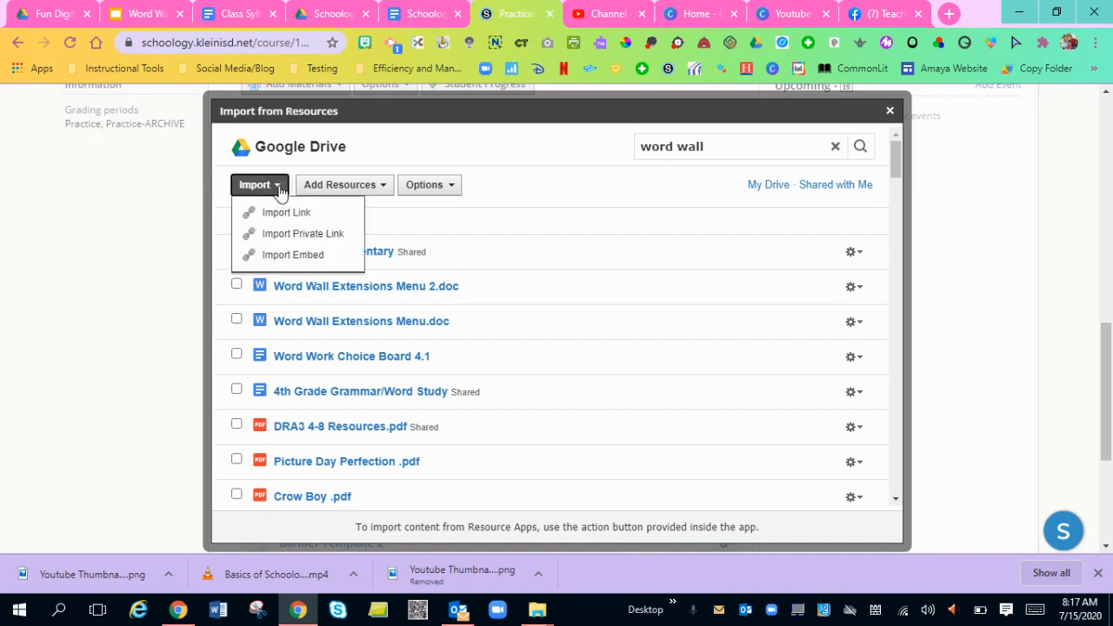
mouse_move(293, 255)
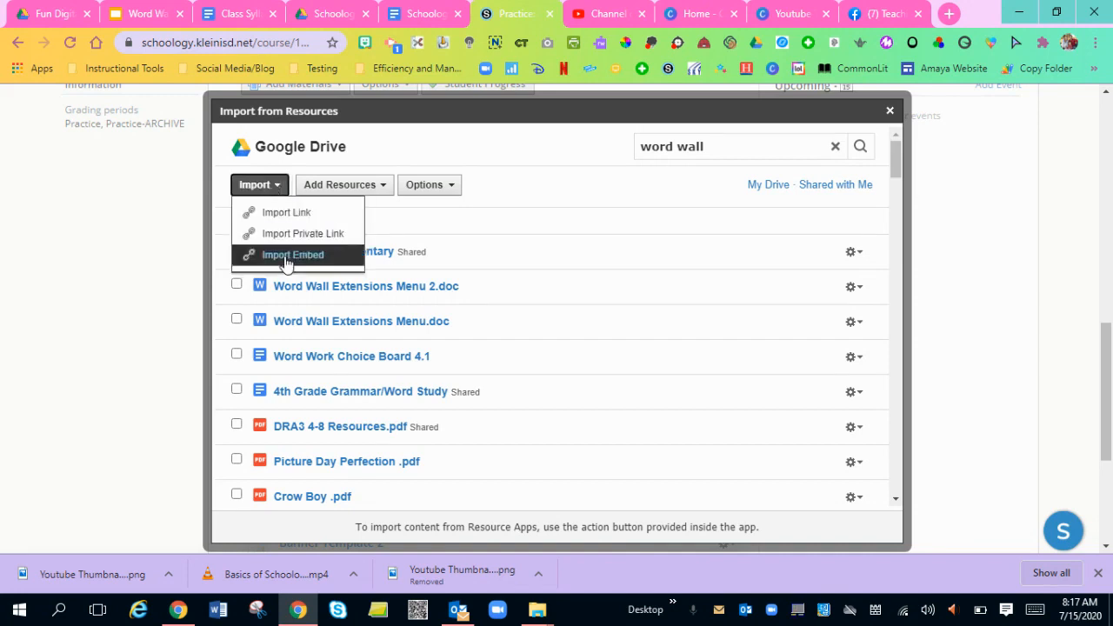
click(292, 254)
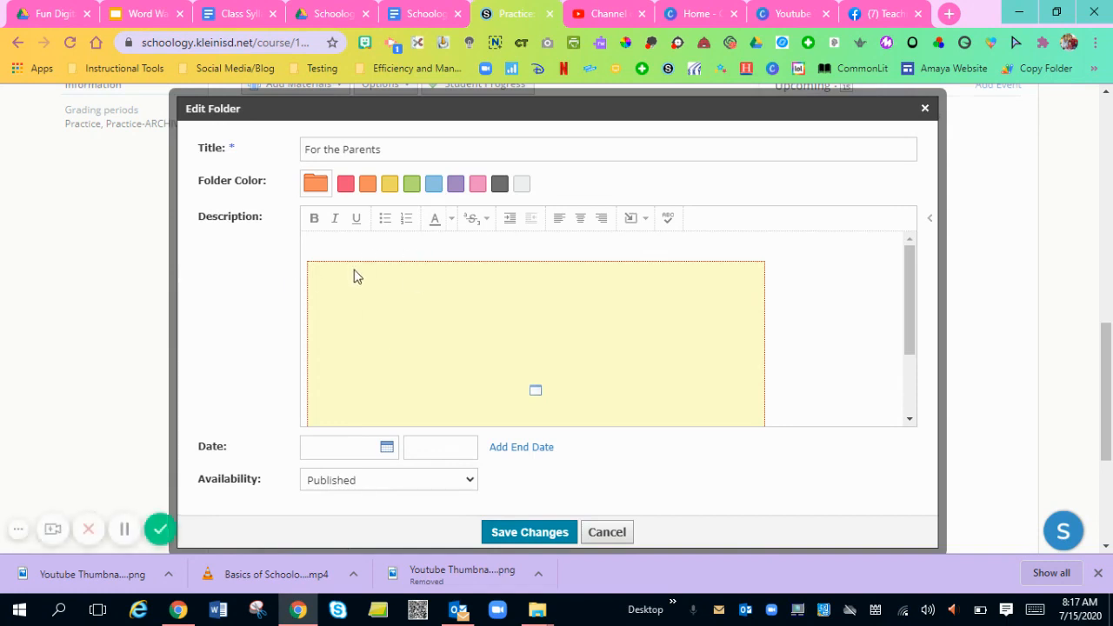
mouse_move(414, 274)
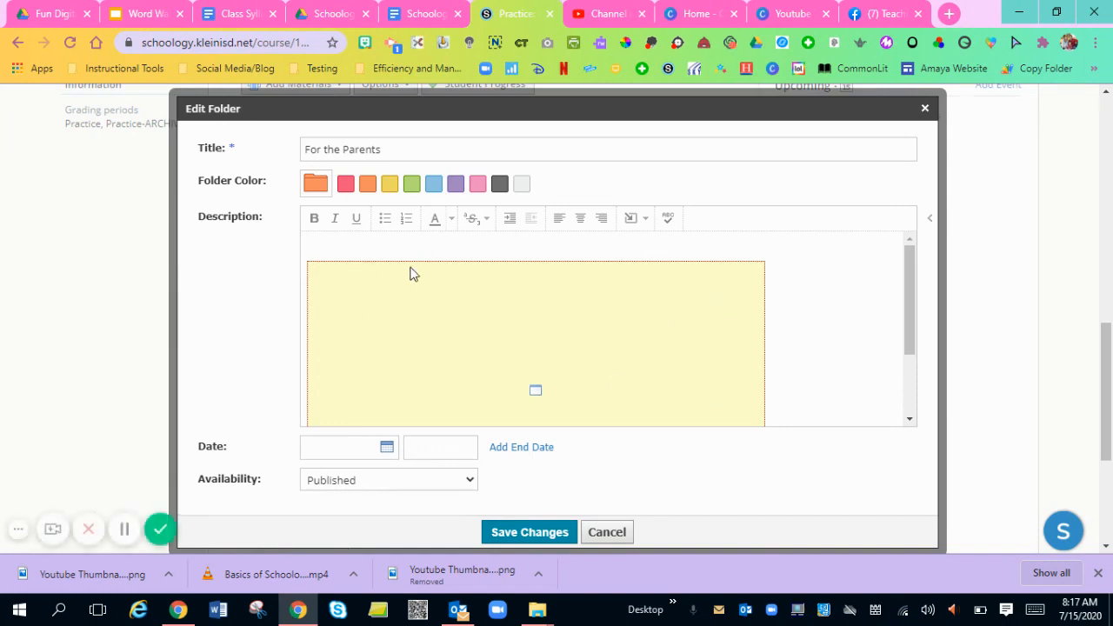
mouse_move(529, 531)
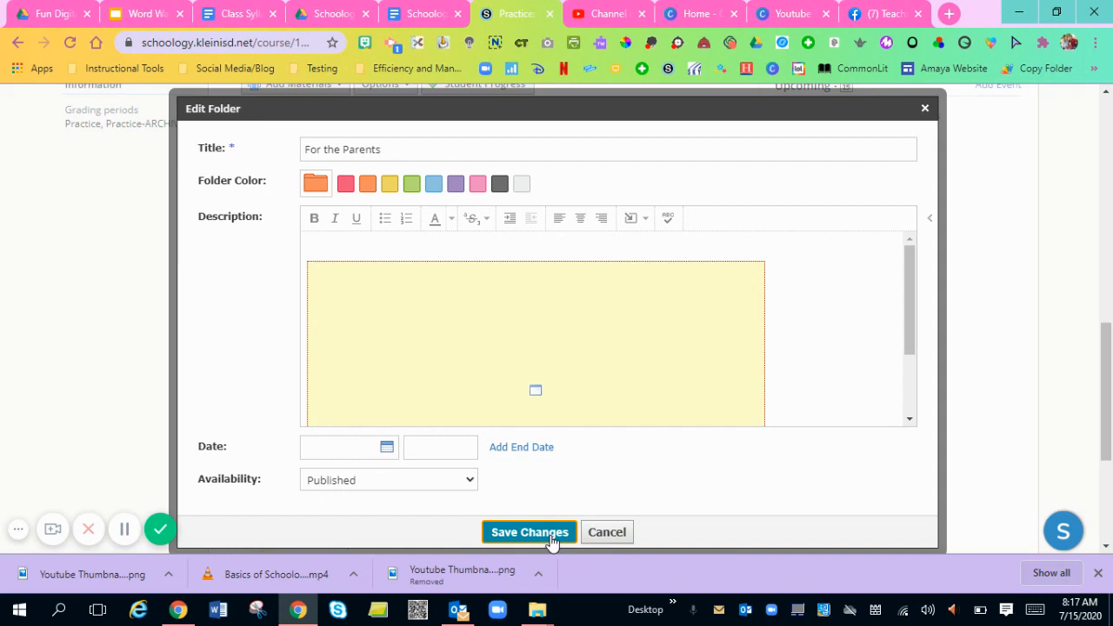
Save the folder changes and test the slides' Aa link and return-home button.
click(529, 532)
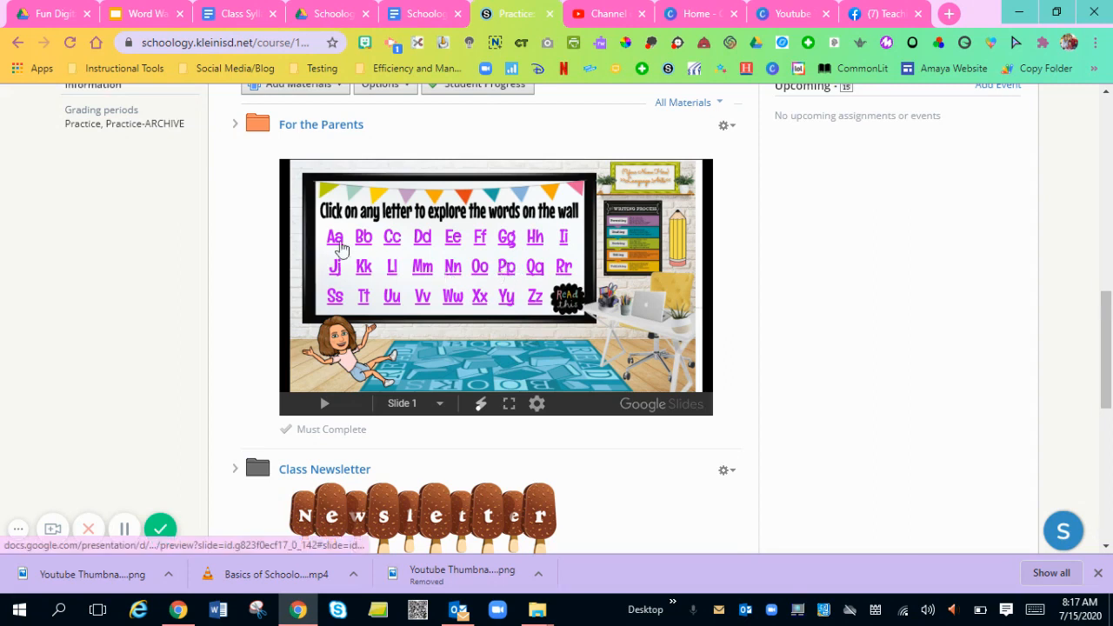
click(335, 236)
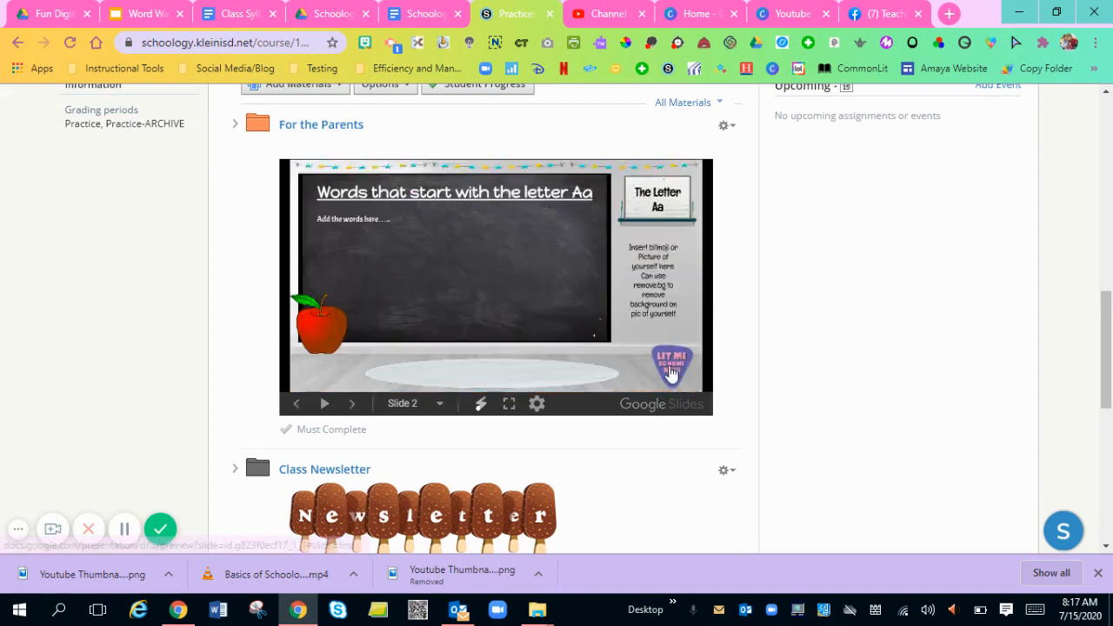
click(297, 402)
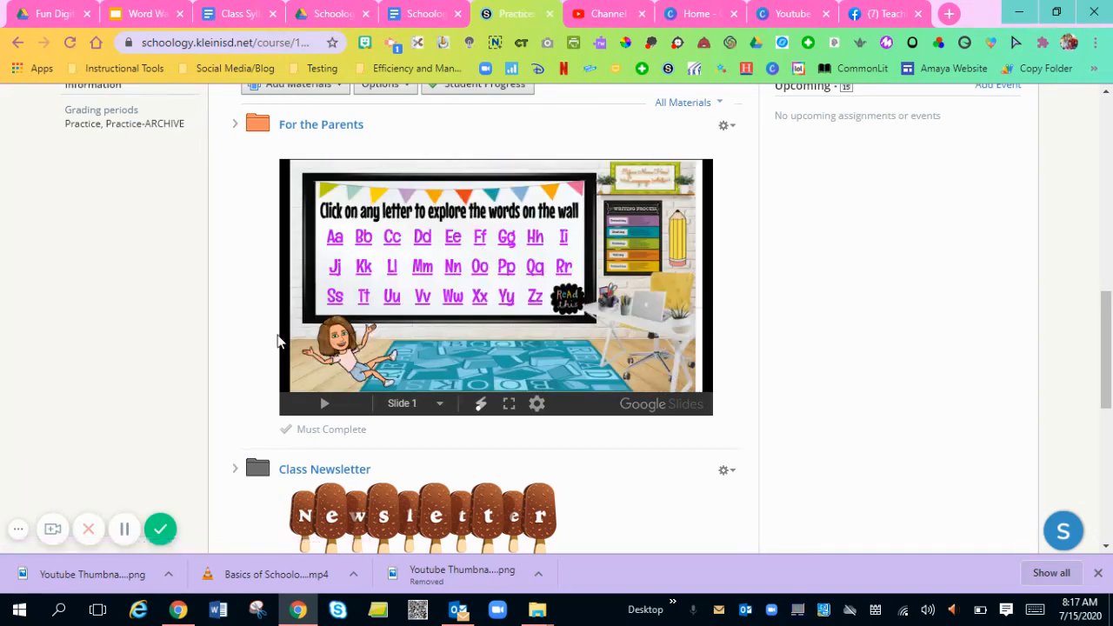
mouse_move(321, 125)
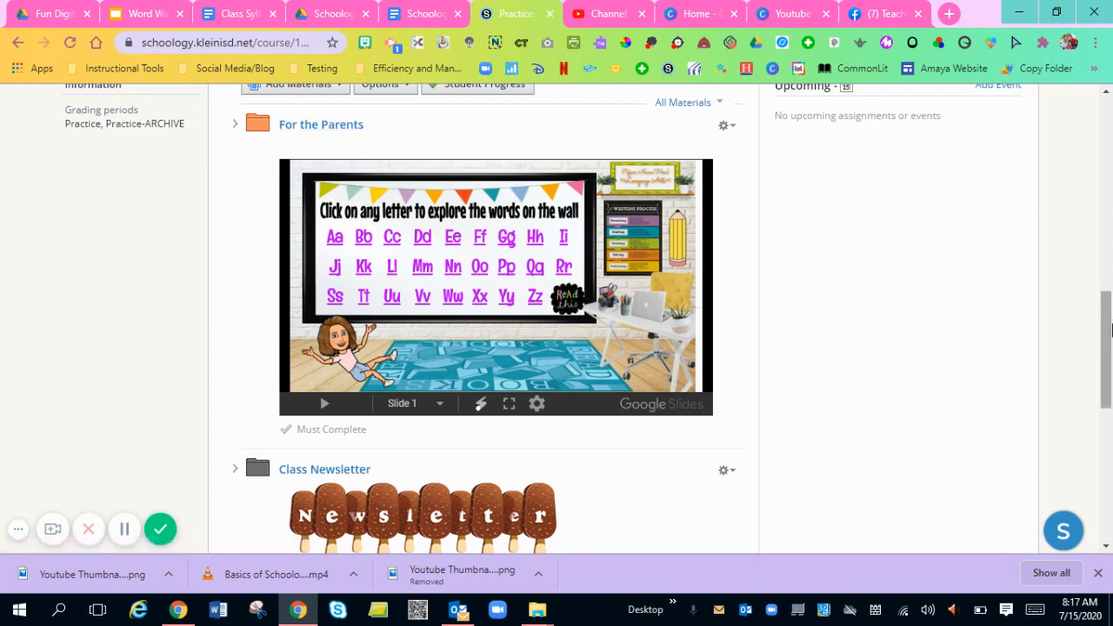
mouse_move(240, 278)
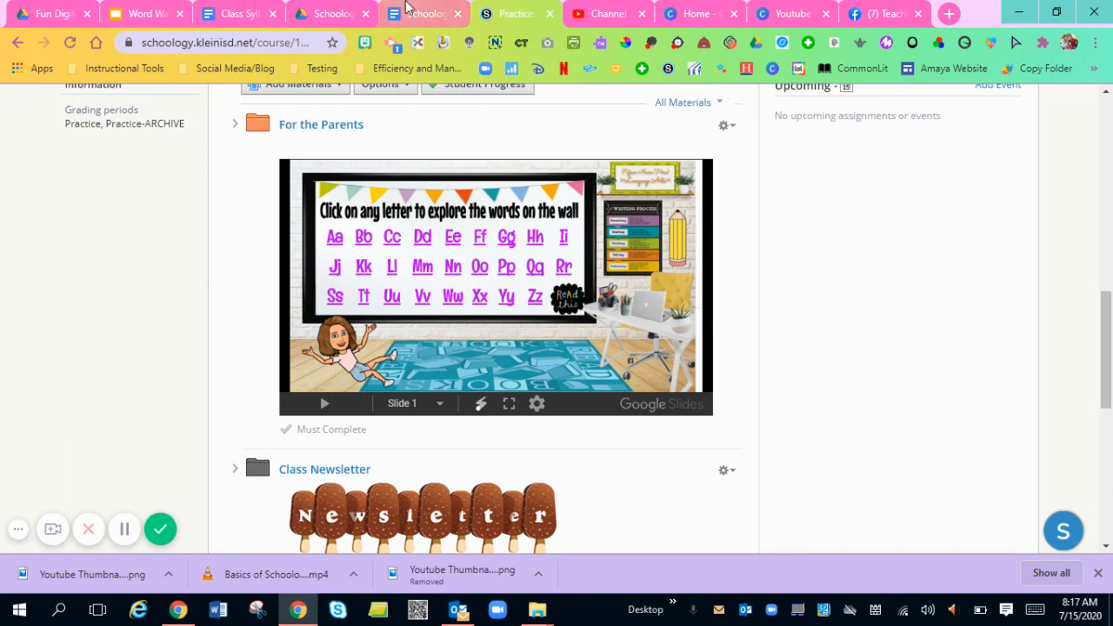
mouse_move(161, 529)
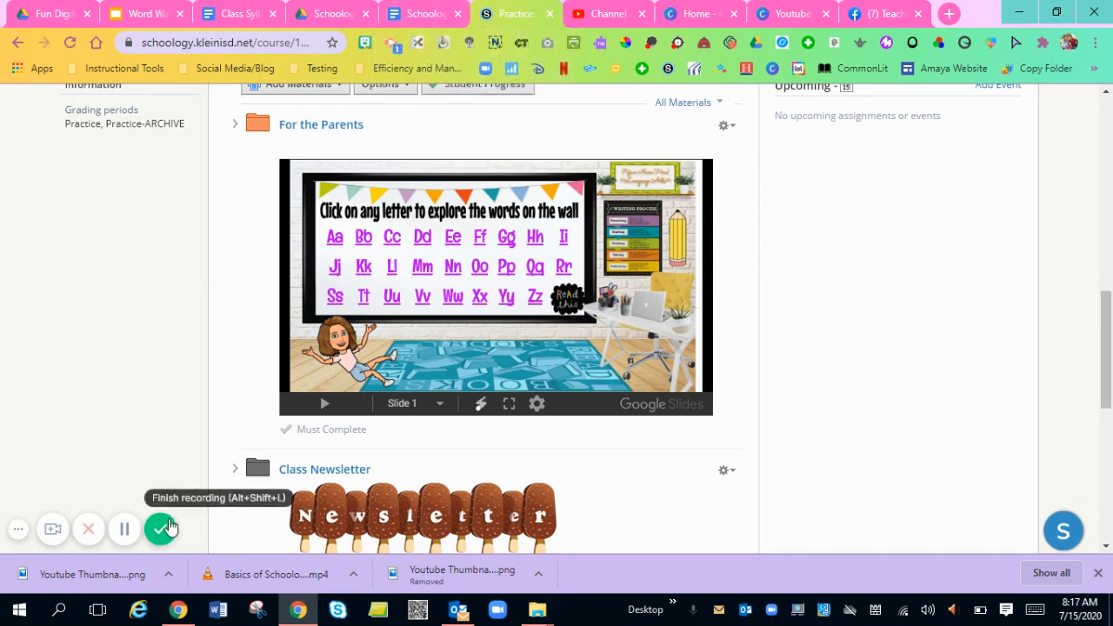